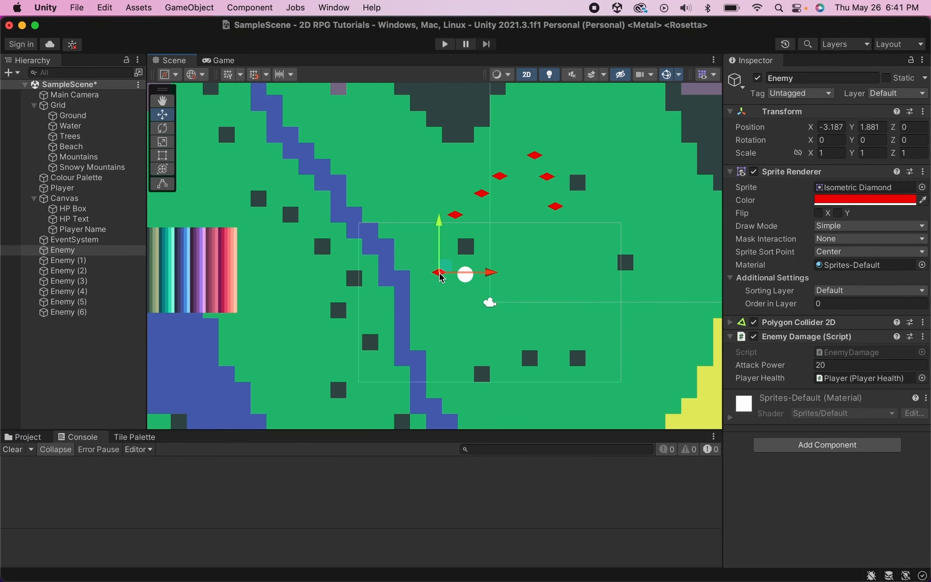
mouse_move(457, 309)
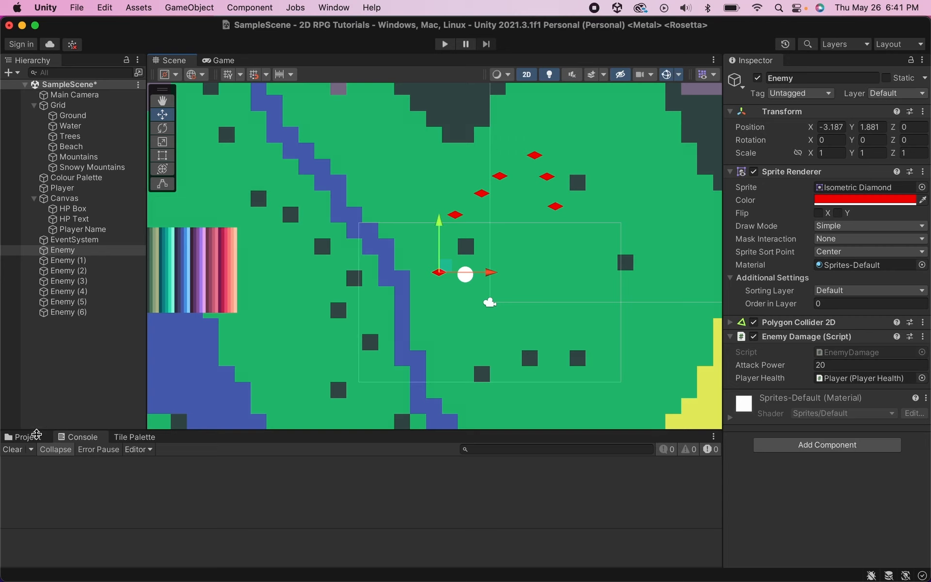
Create a new C# script in Assets and name it EnemyMovement
left_click(26, 437)
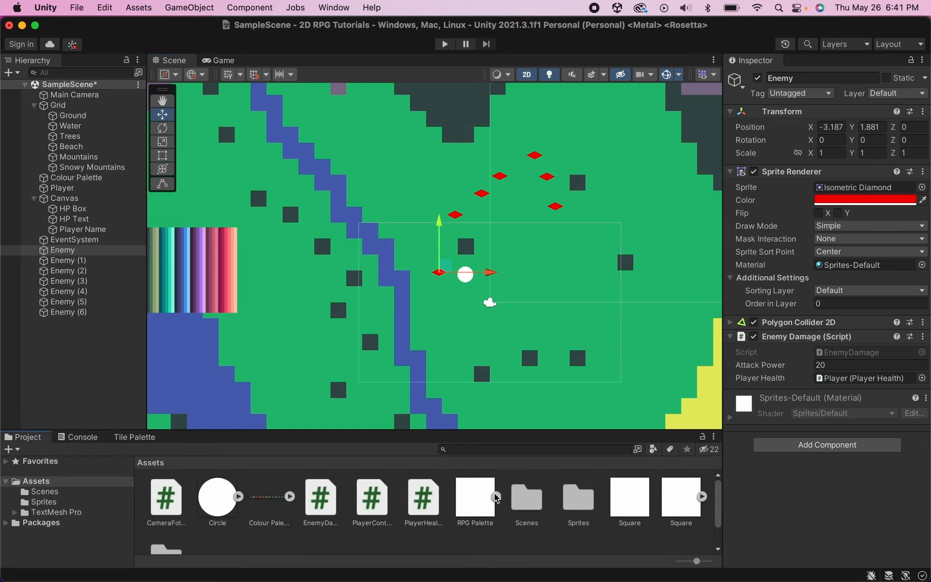
right_click(496, 496)
type("Ene")
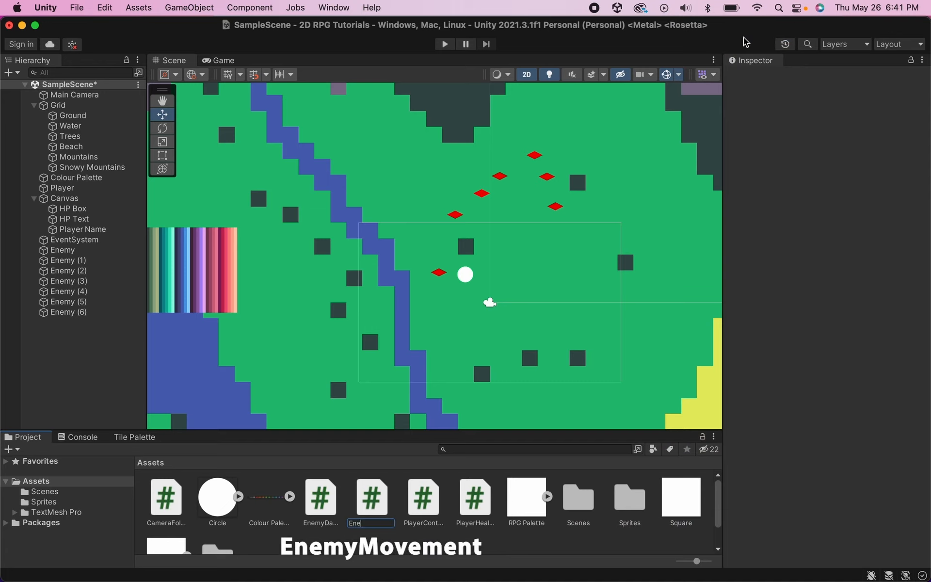
type("myMovement")
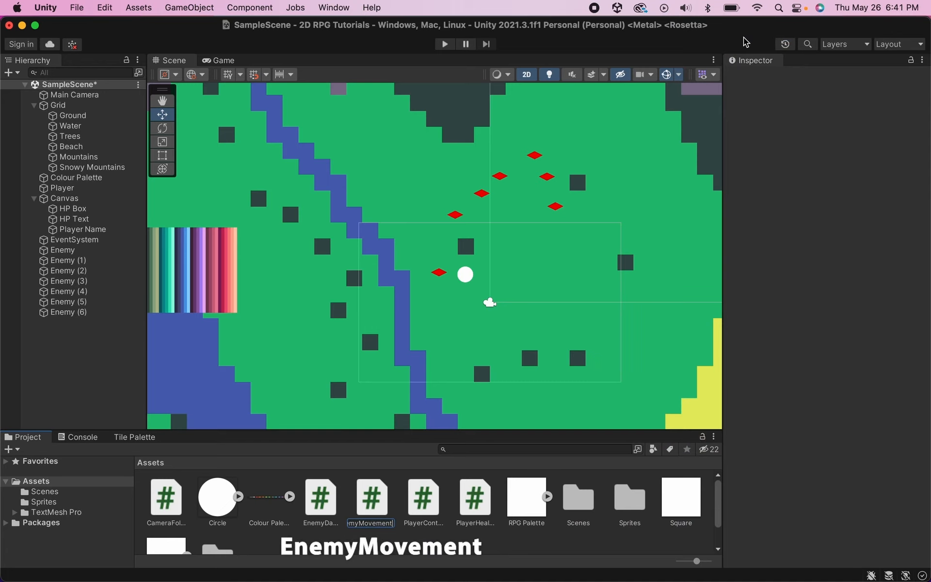
Open EnemyMovement and declare a public int speed field above Start
double_click(370, 493)
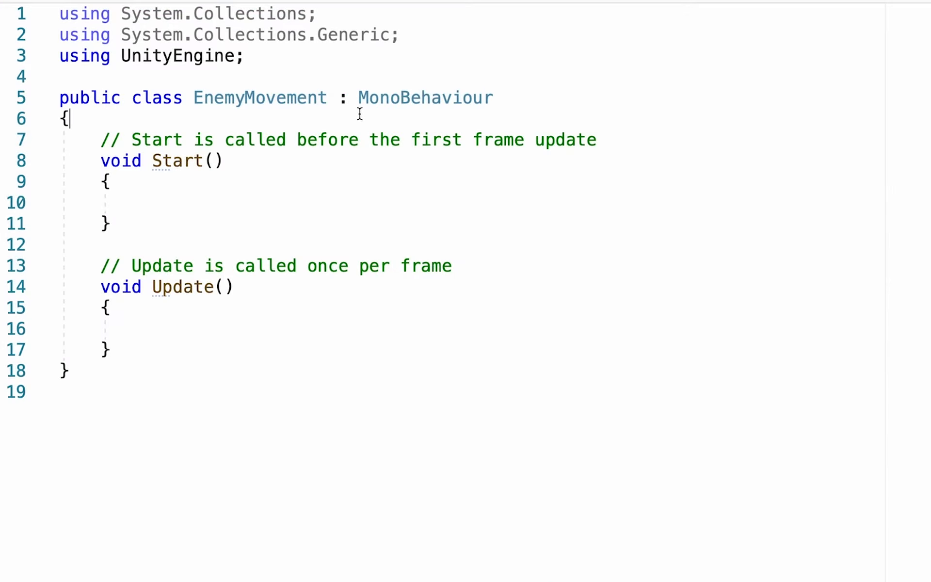
key("Enter")
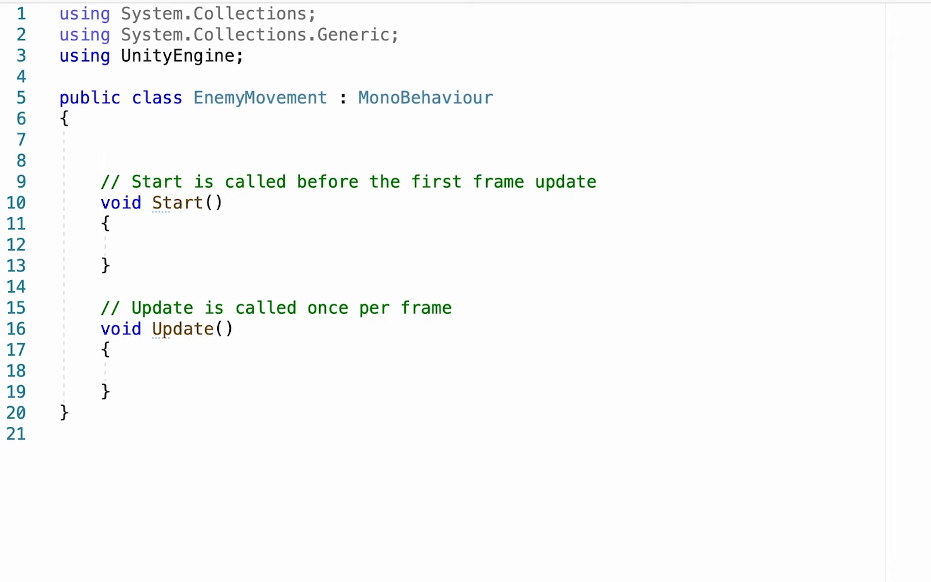
type("pub")
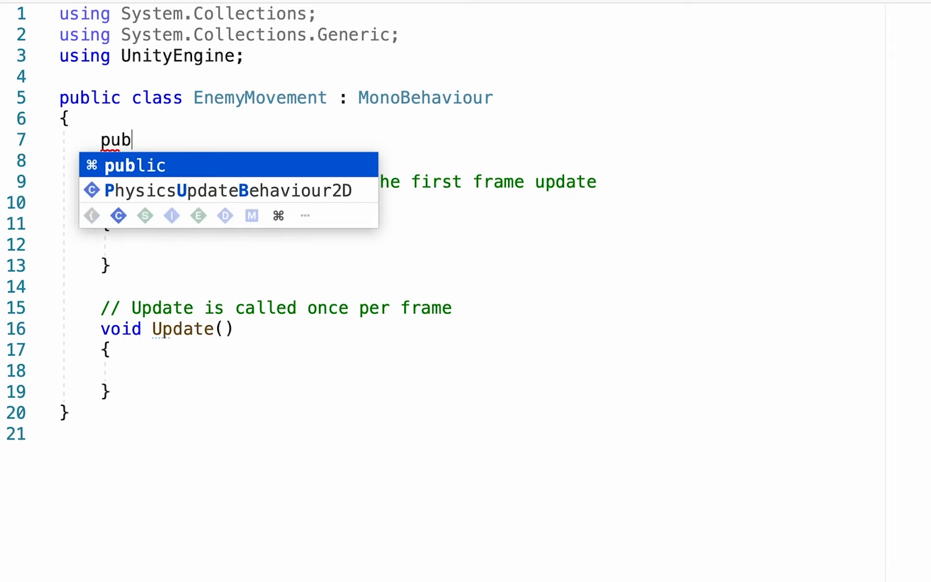
type("lic int speed;")
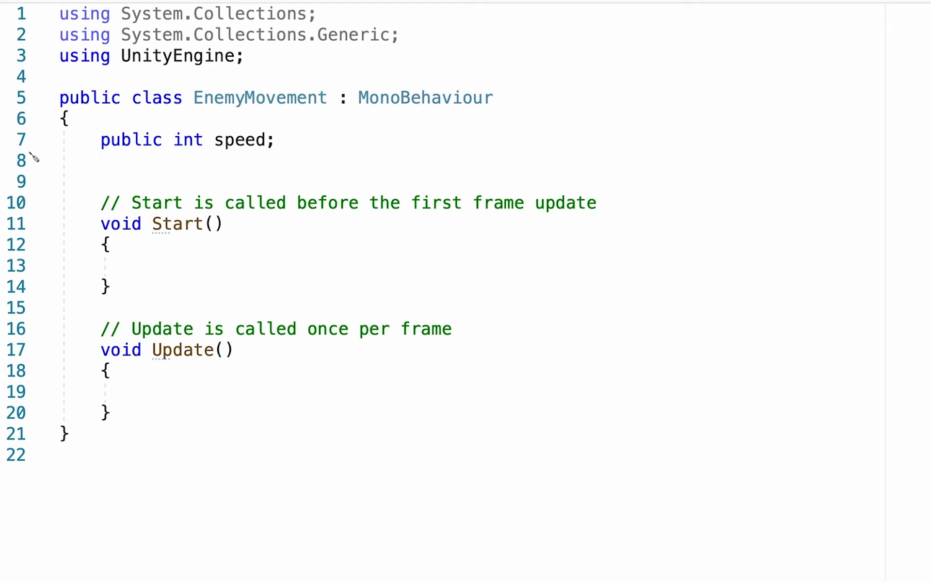
Declare public Transform playerTransform and public float chaseDistance fields
type("public")
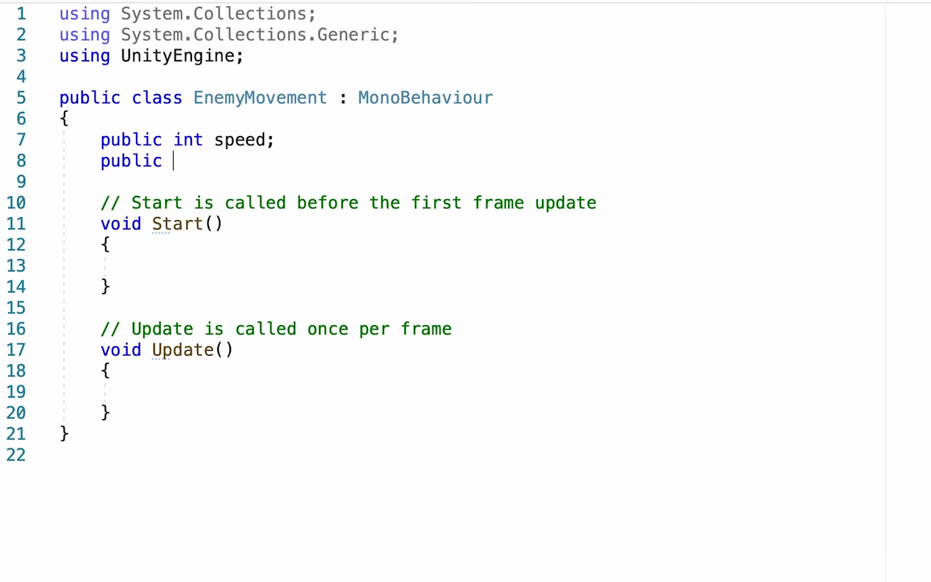
type("Transform")
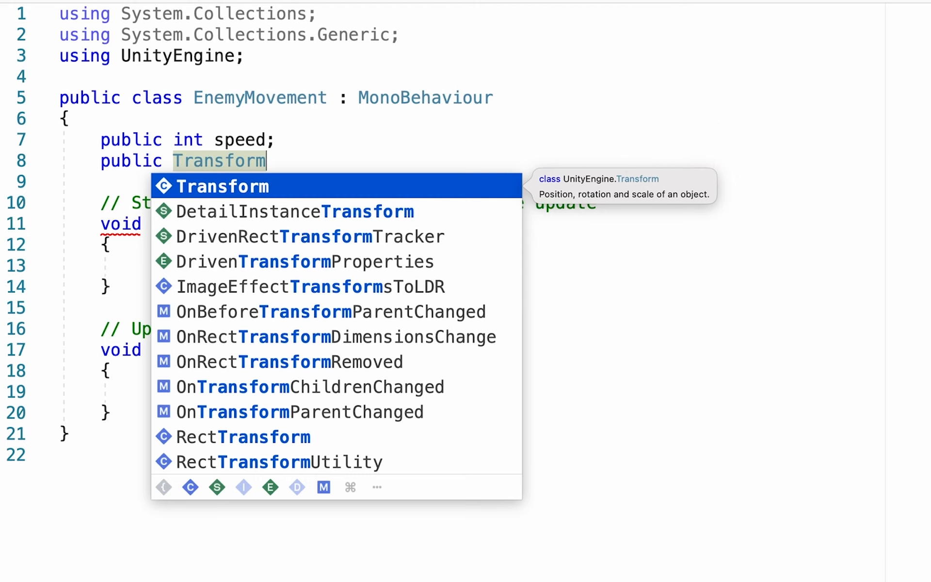
type("playerTransform;")
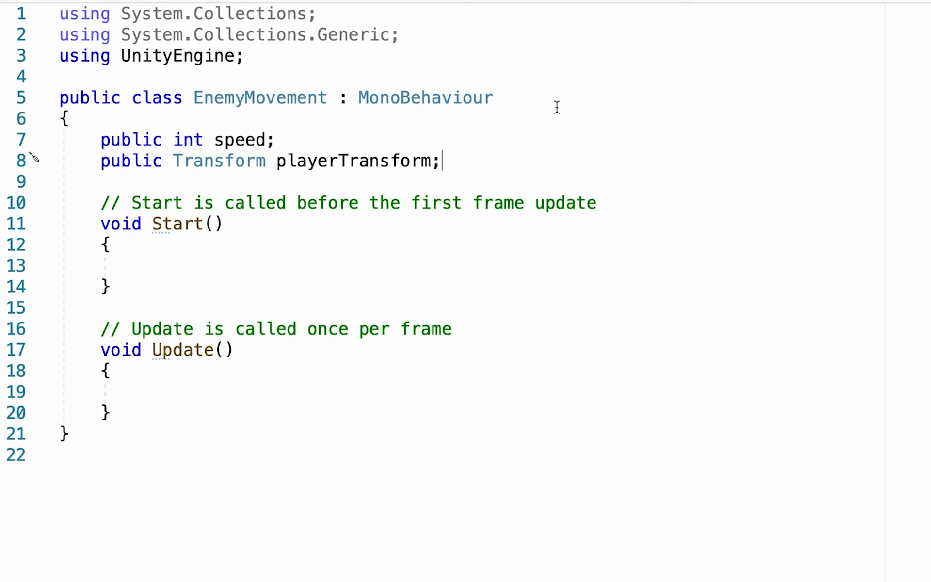
type("public float")
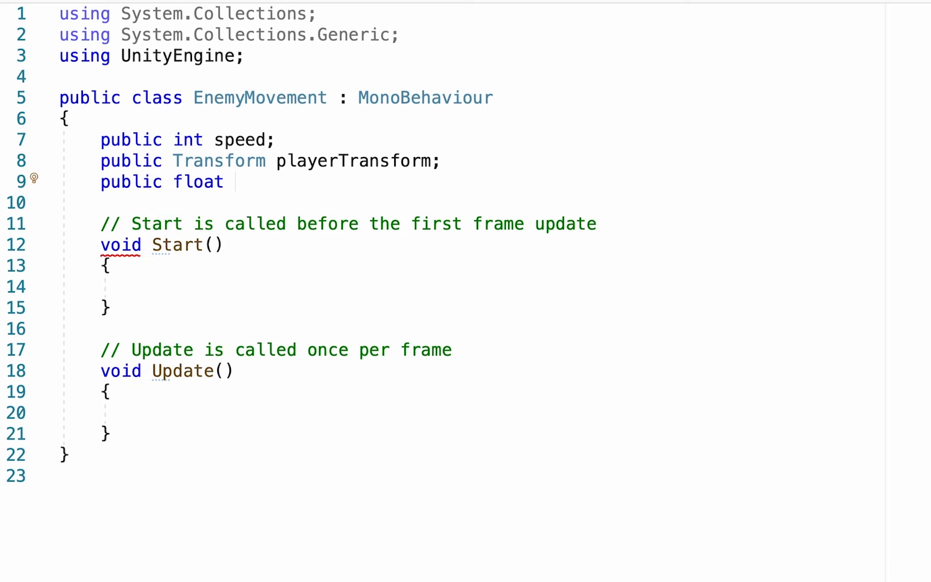
type("chas")
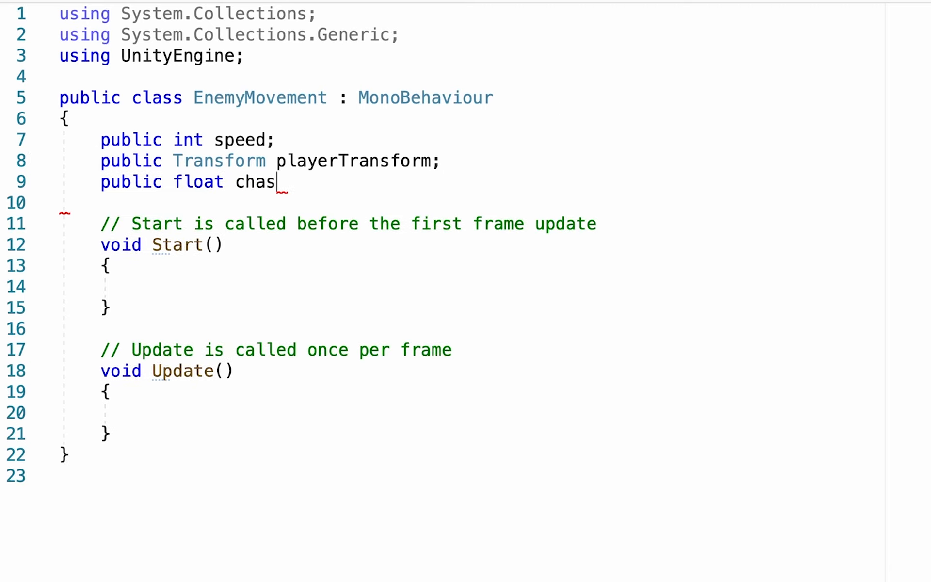
type("eDistance;")
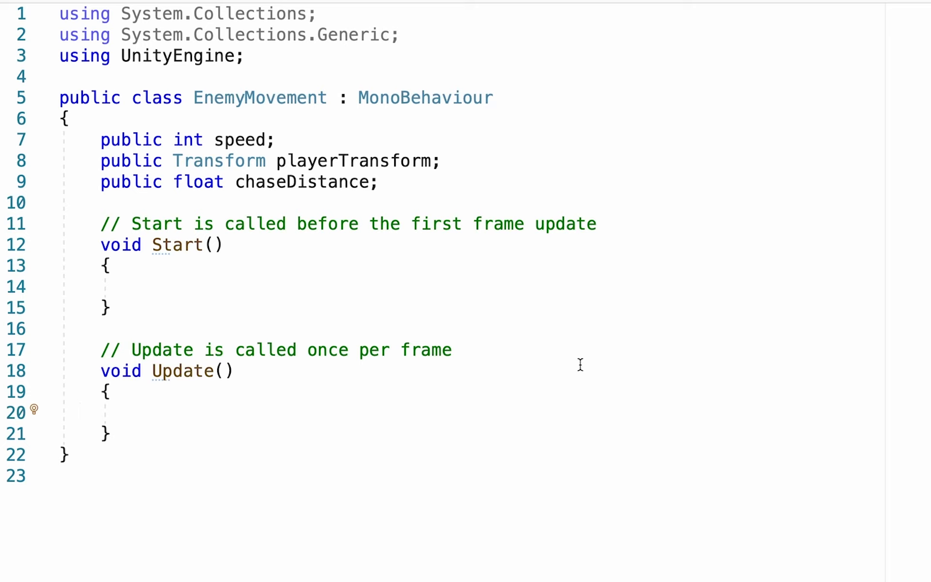
Write if(Vector2.Distance(transform.position, playerTransform.position) <= chaseDistance) with an empty body in Update
type("if(V)")
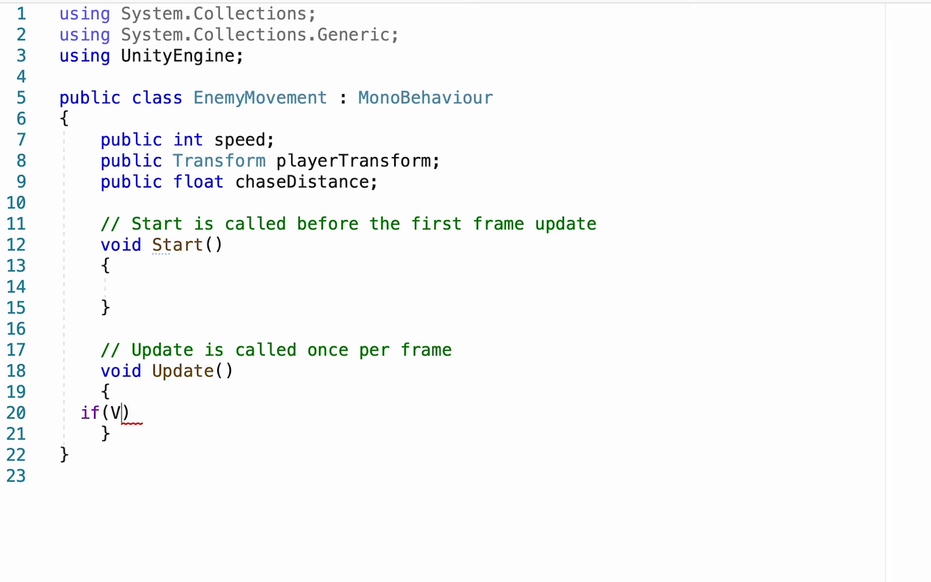
type("ector2.Dista")
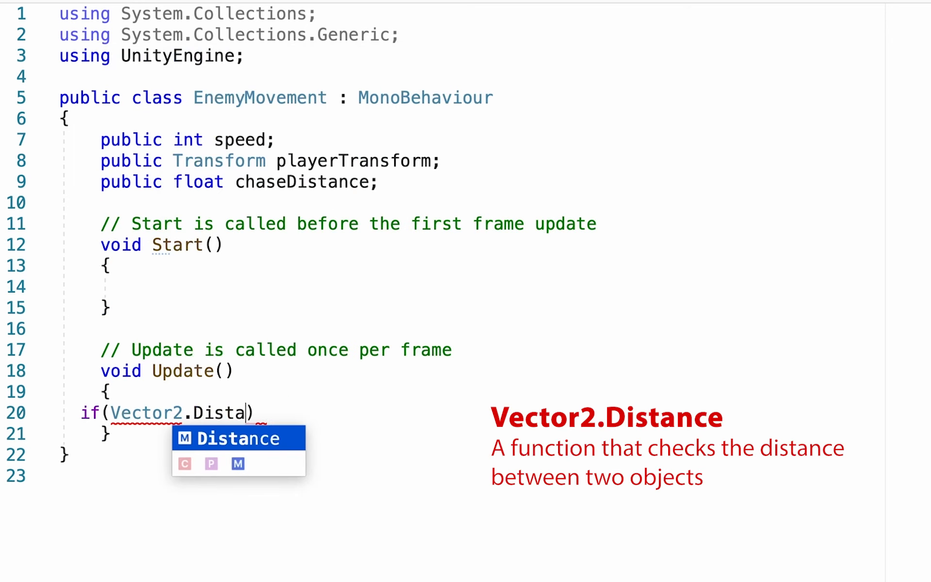
type("nce(")
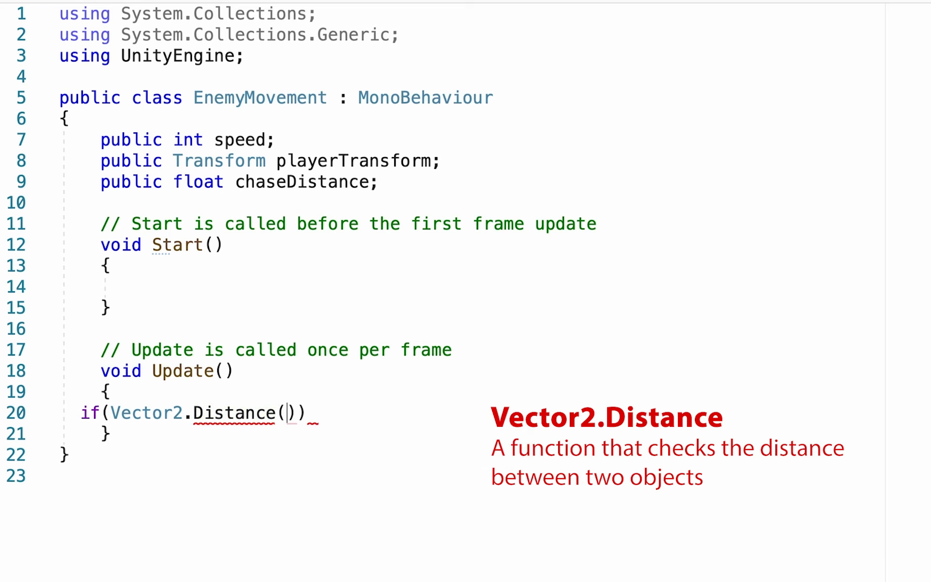
type("transform.position,")
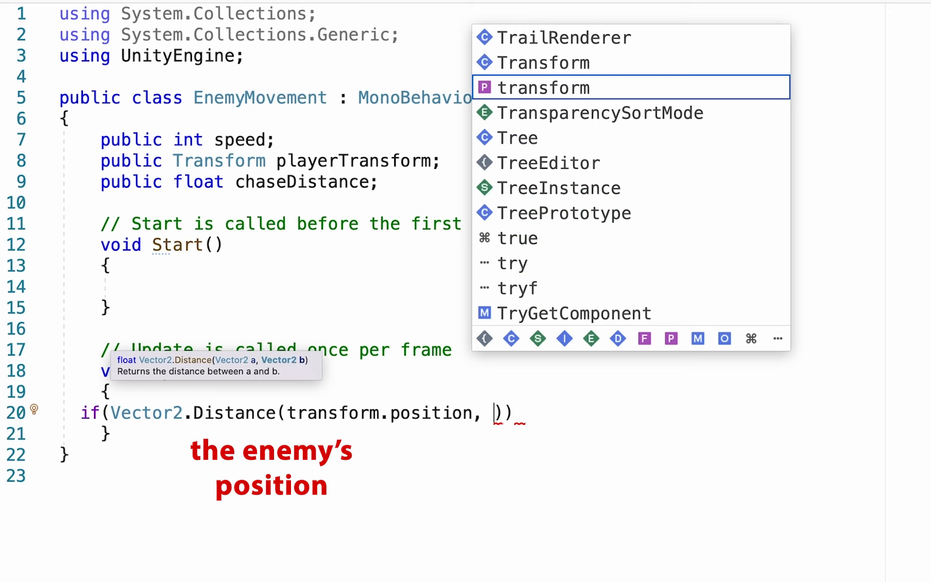
type("playerTransform")
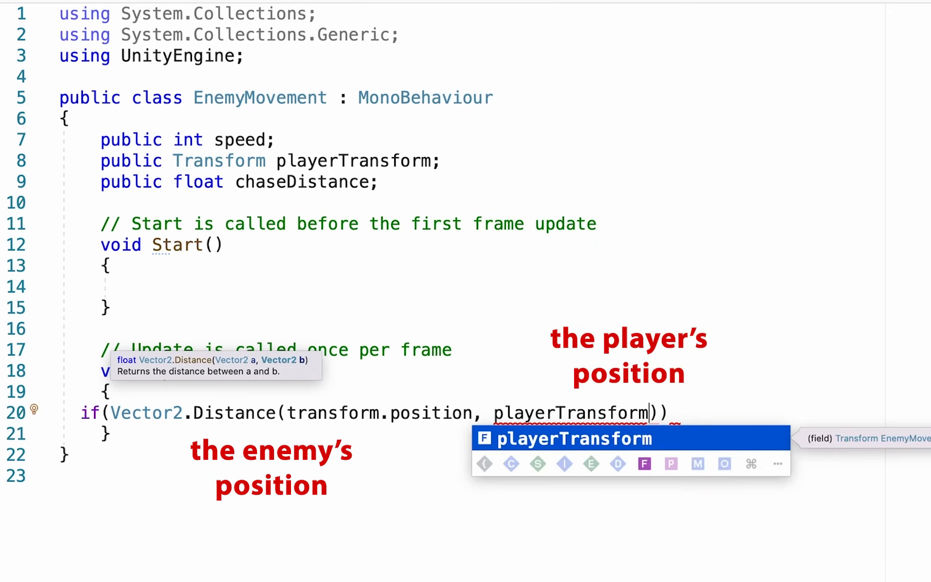
type(".position")
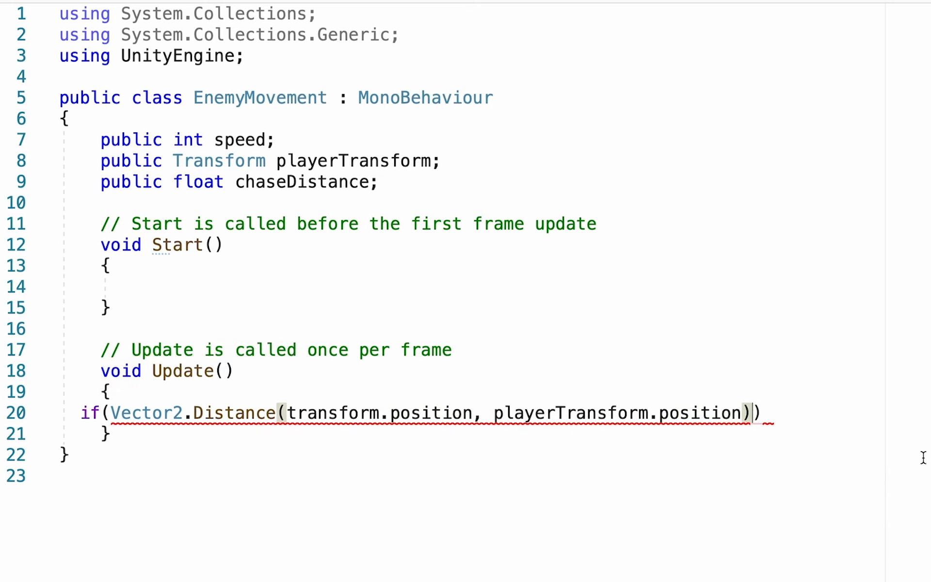
type("<")
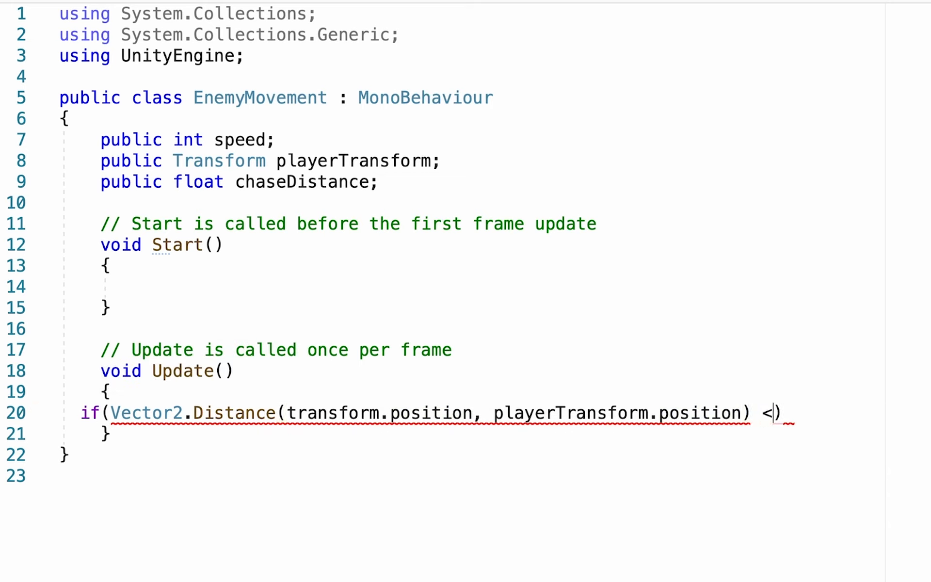
type("=")
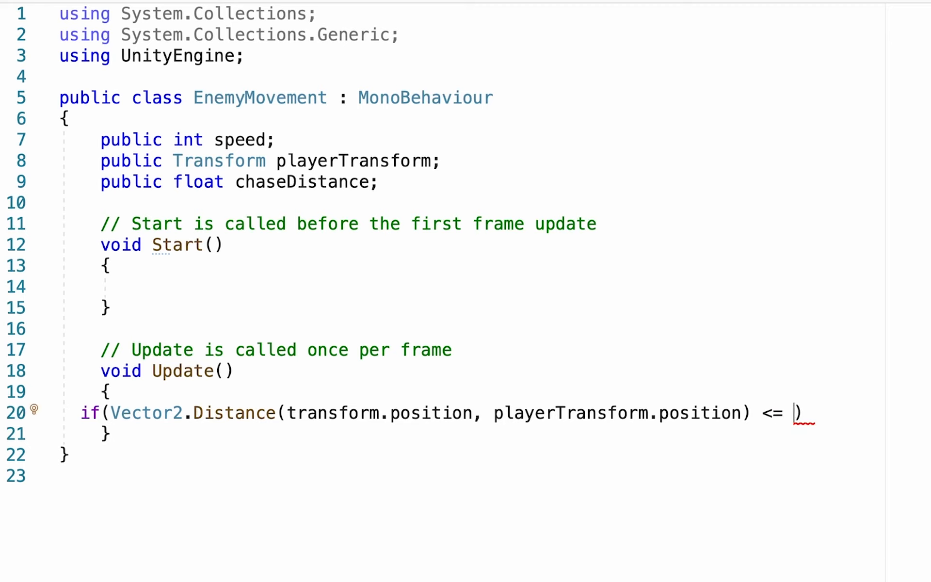
type("chaseDistance")
type("{")
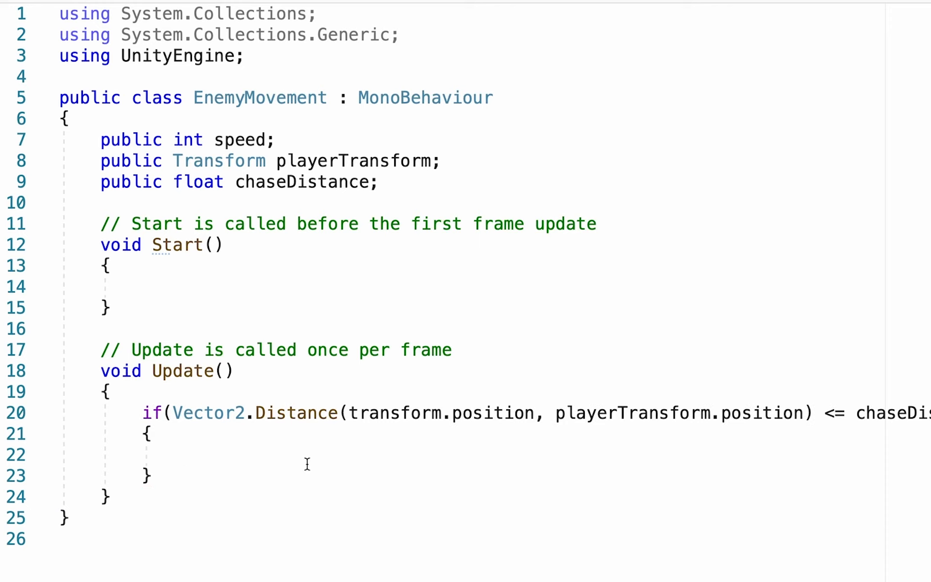
mouse_move(307, 480)
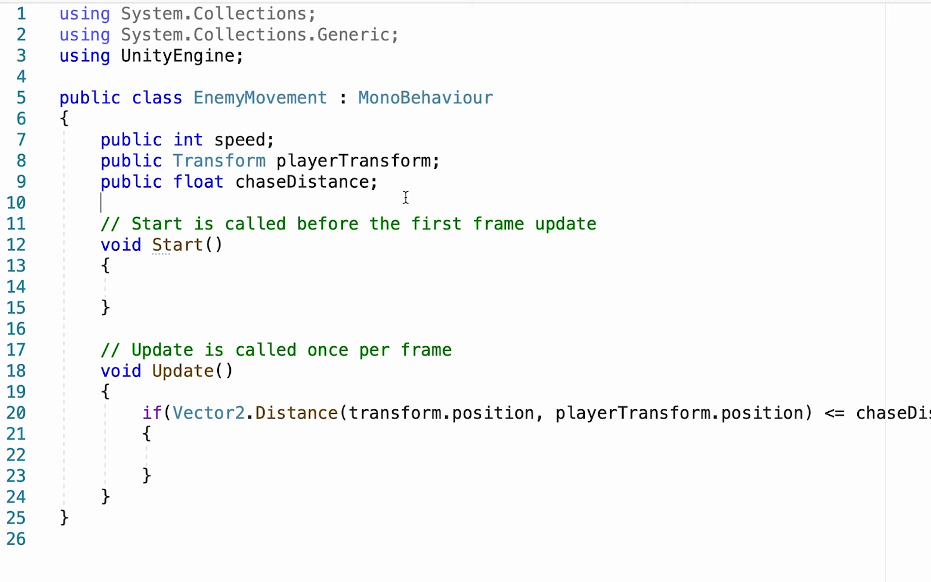
Declare a public bool isChasing field under chaseDistance
type("public bo")
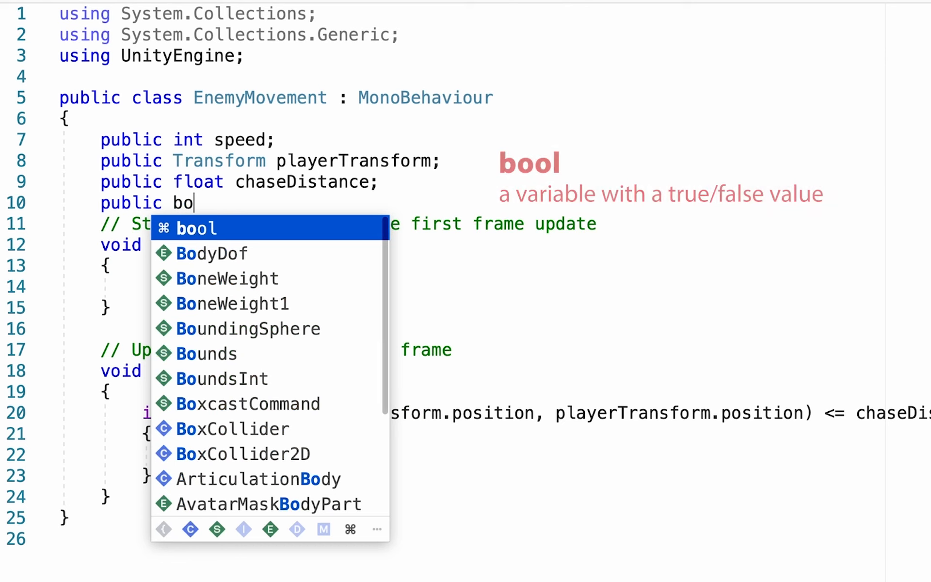
key("Tab")
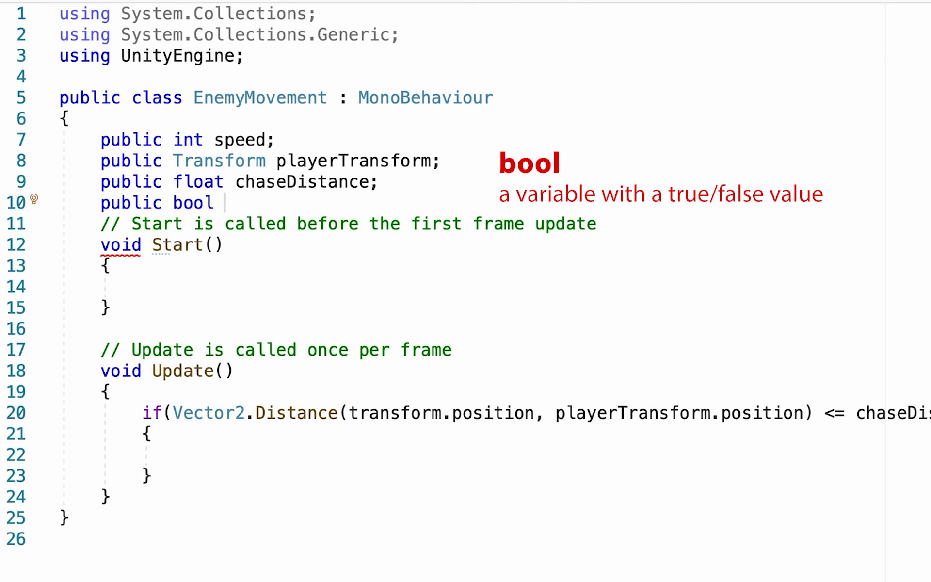
key("Enter")
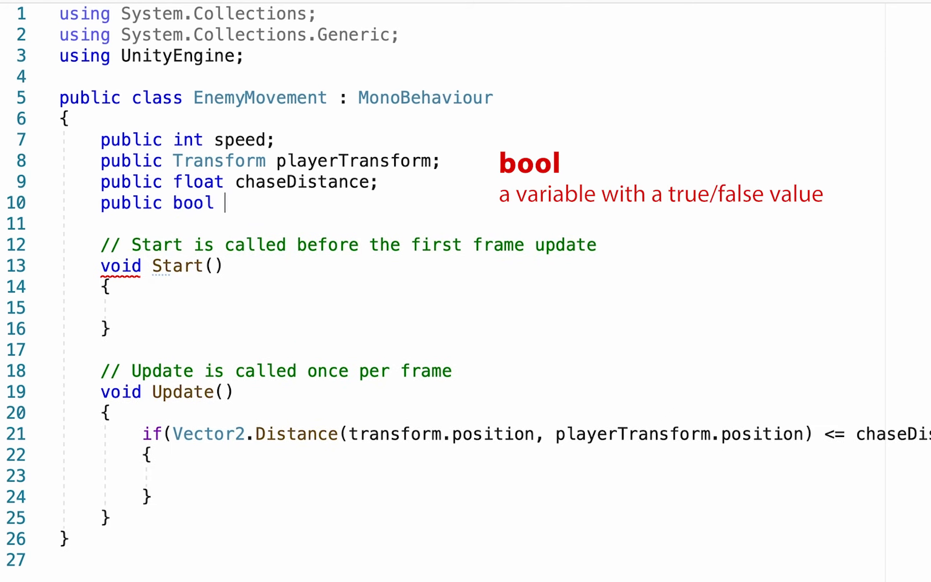
type("isCha")
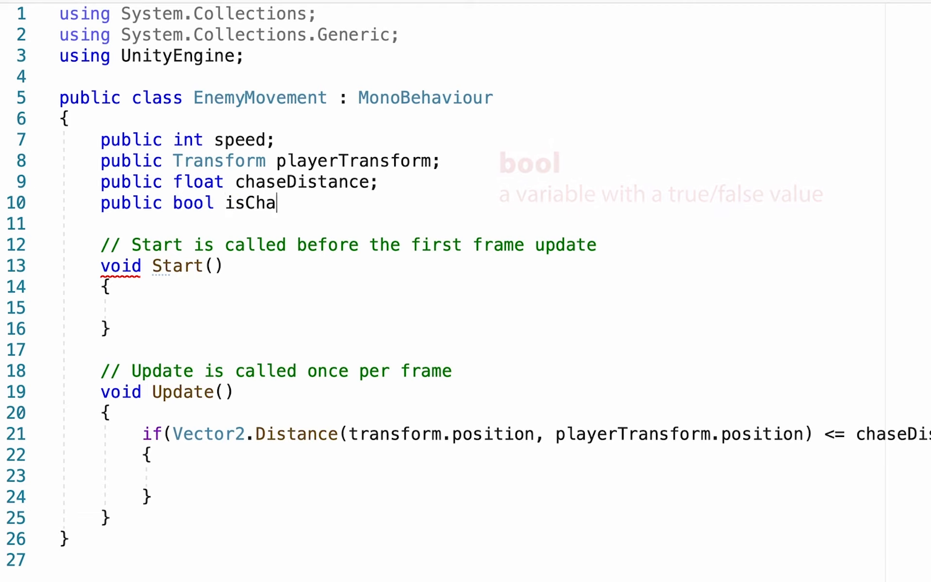
type("sing;")
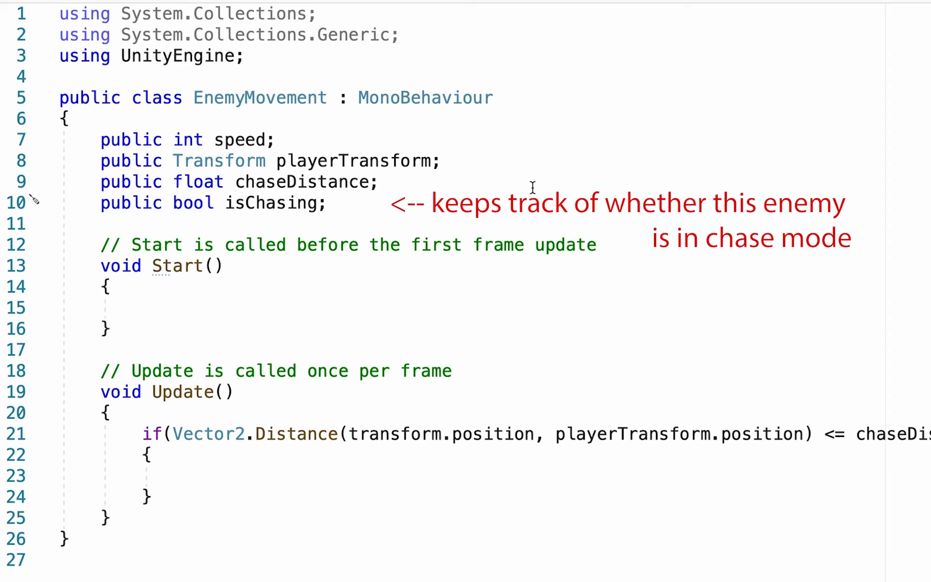
mouse_move(173, 478)
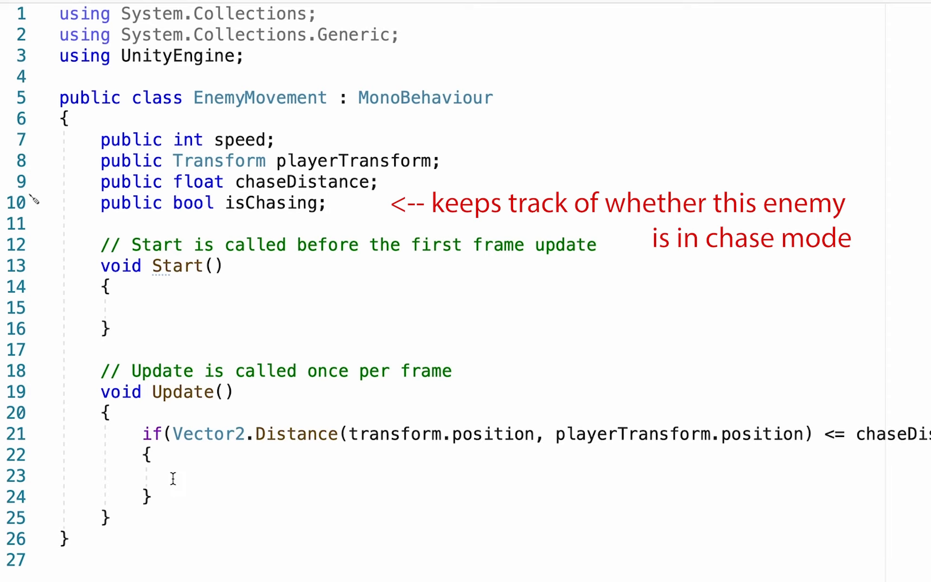
Set isChasing = true inside the chase-distance check block
left_click(184, 475)
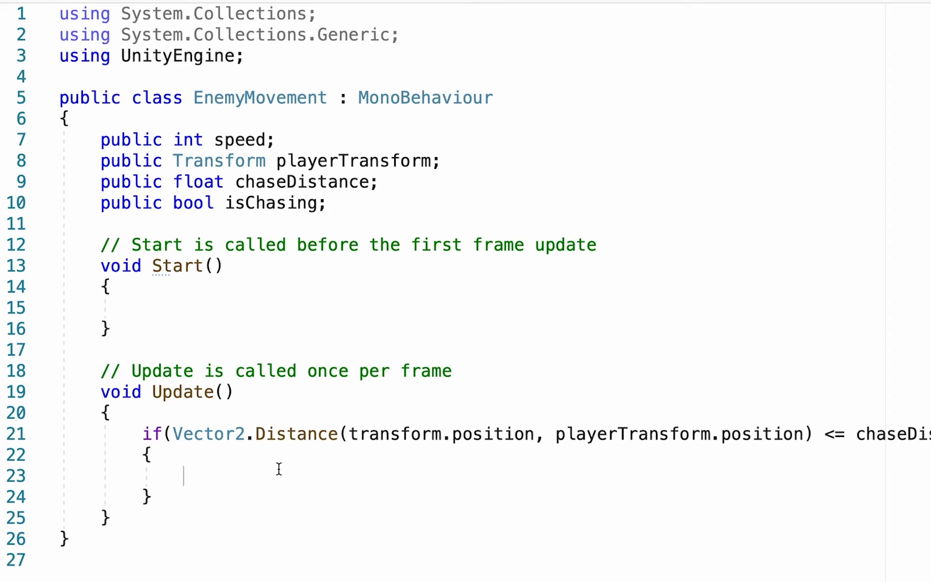
type("isChasing =")
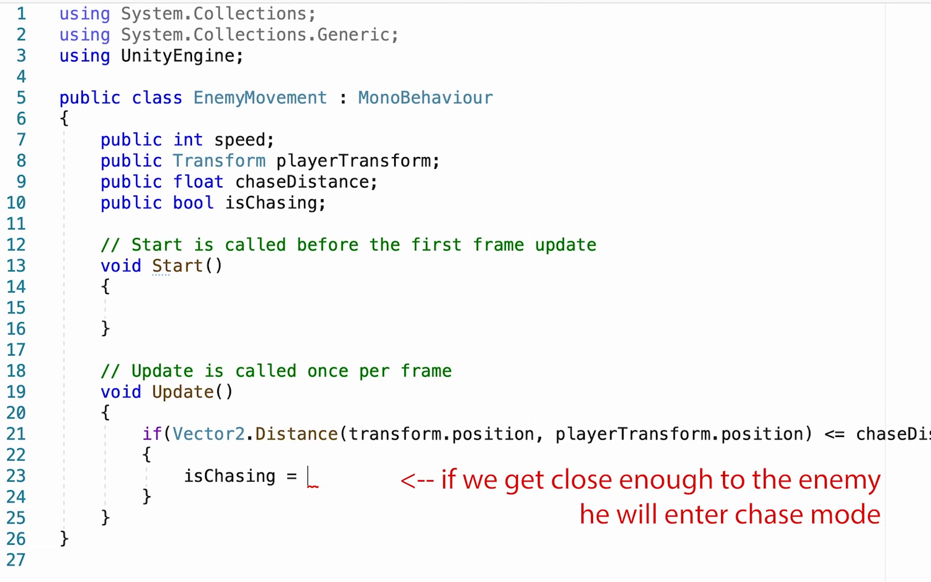
type("true;")
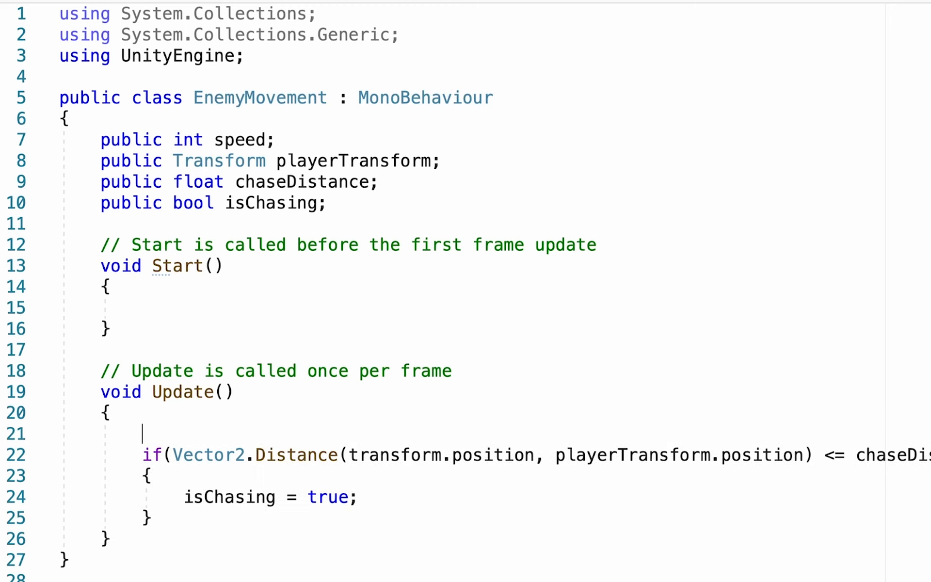
Add if(isChasing == true) and begin a transform.position assignment inside it
type("if(isChasing")
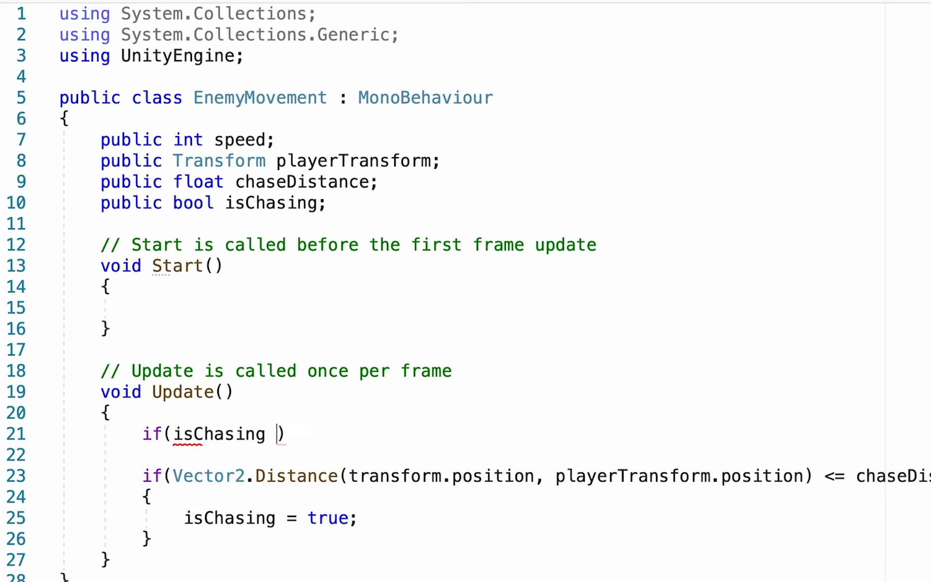
type("== true")
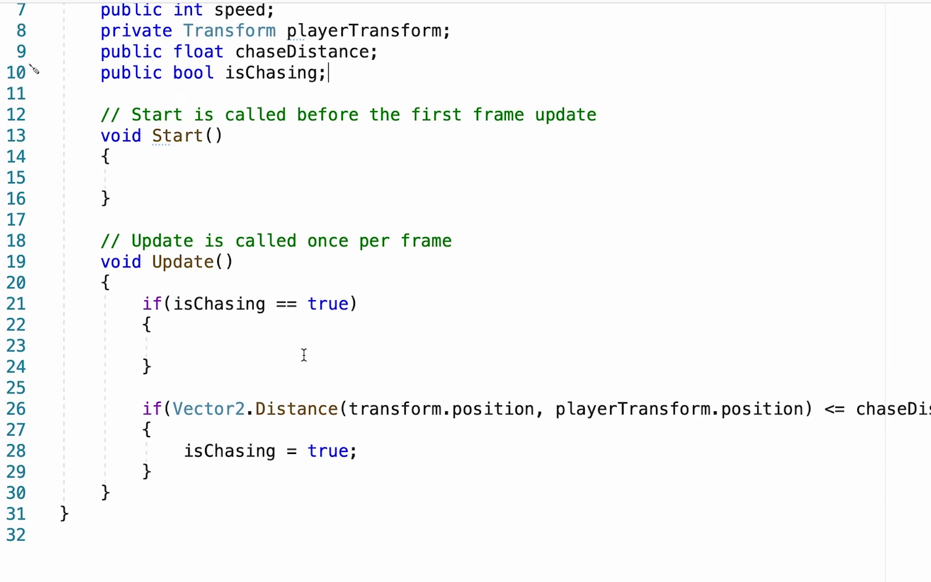
left_click(172, 346)
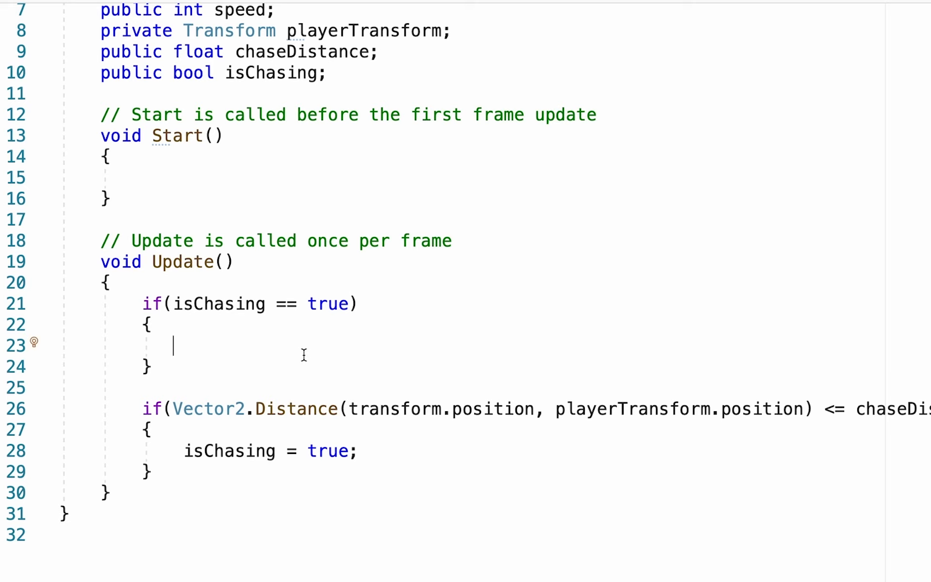
type("transform.position =")
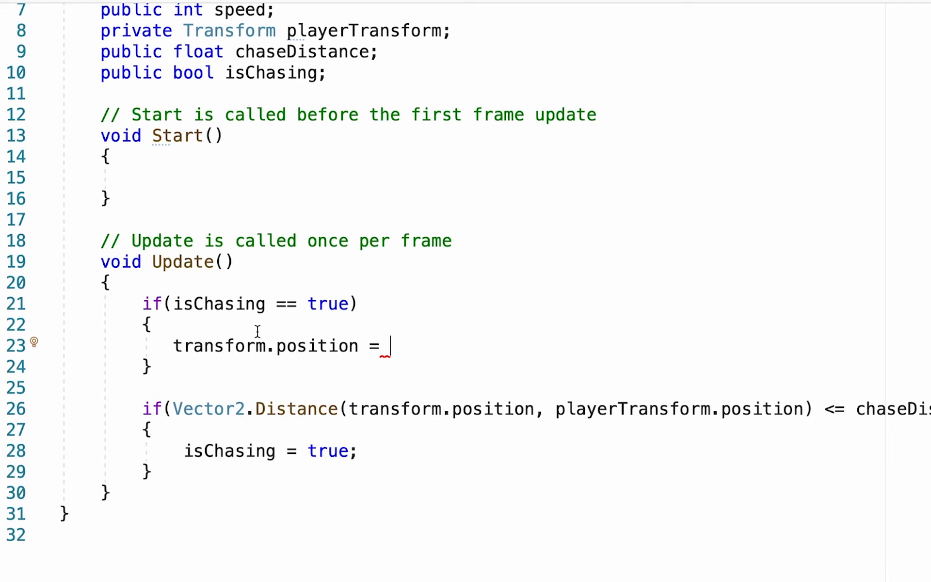
mouse_move(429, 457)
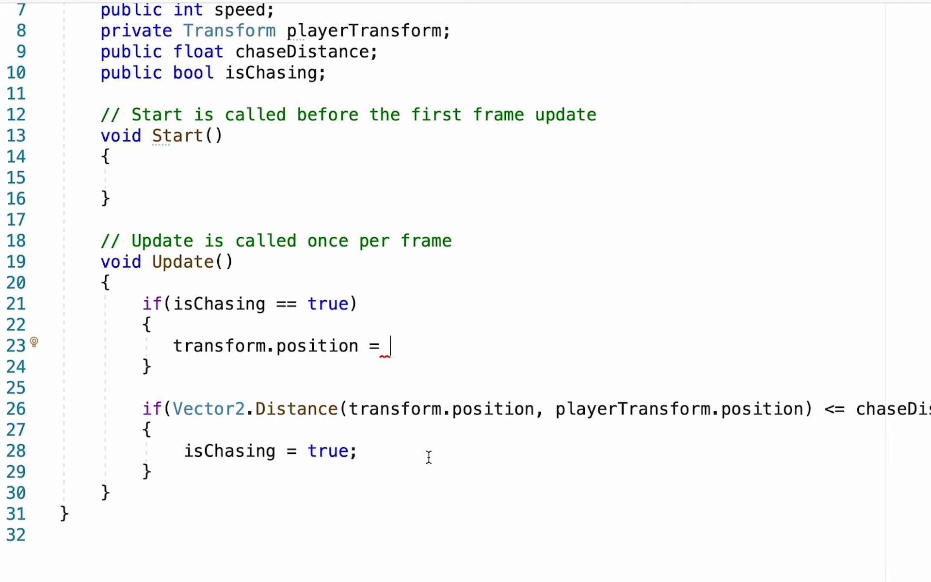
mouse_move(456, 472)
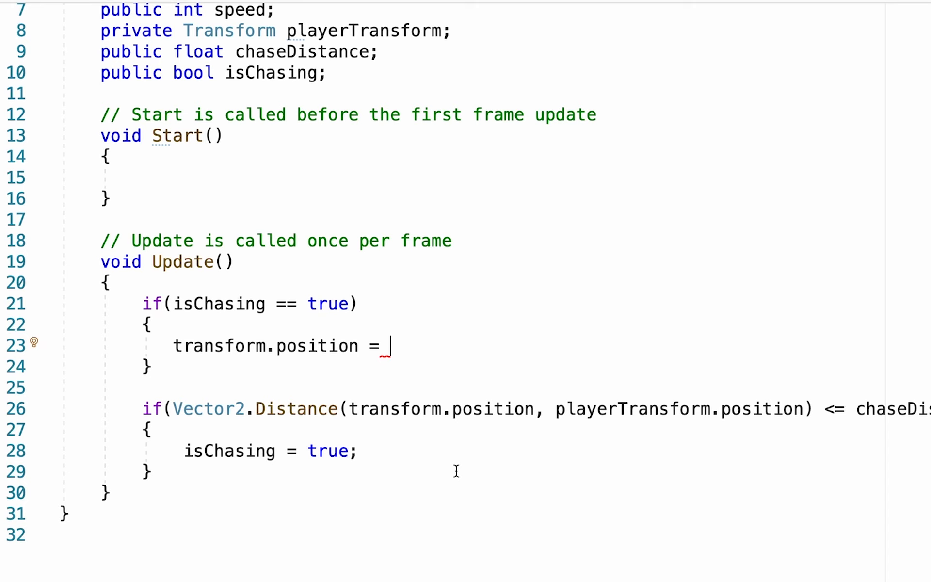
Assign Vector2.MoveTowards(transform.position, playerTransform.position, speed * Time.deltaTime) to transform.position
type("Vecto")
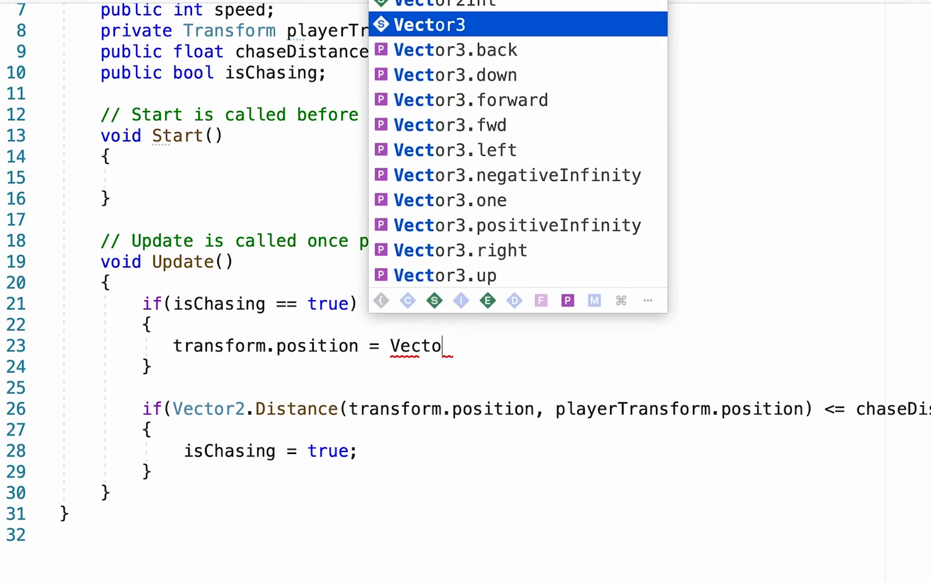
type("r2.MoveTRowards(")
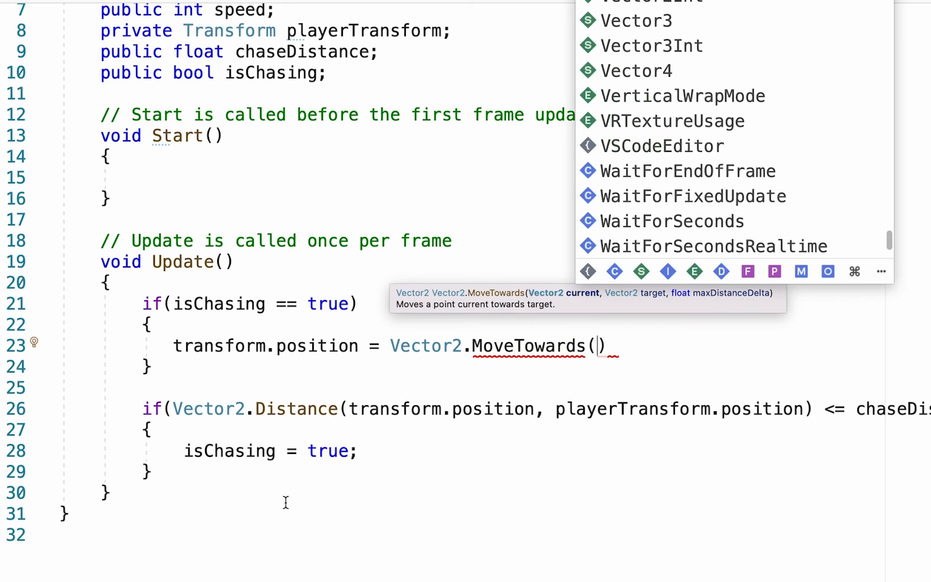
mouse_move(595, 538)
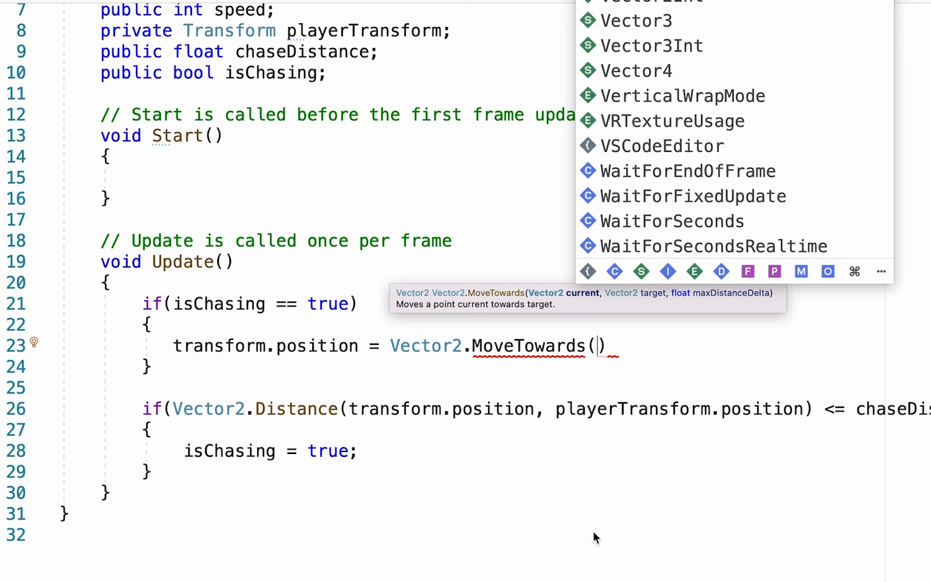
type("transform.spoti")
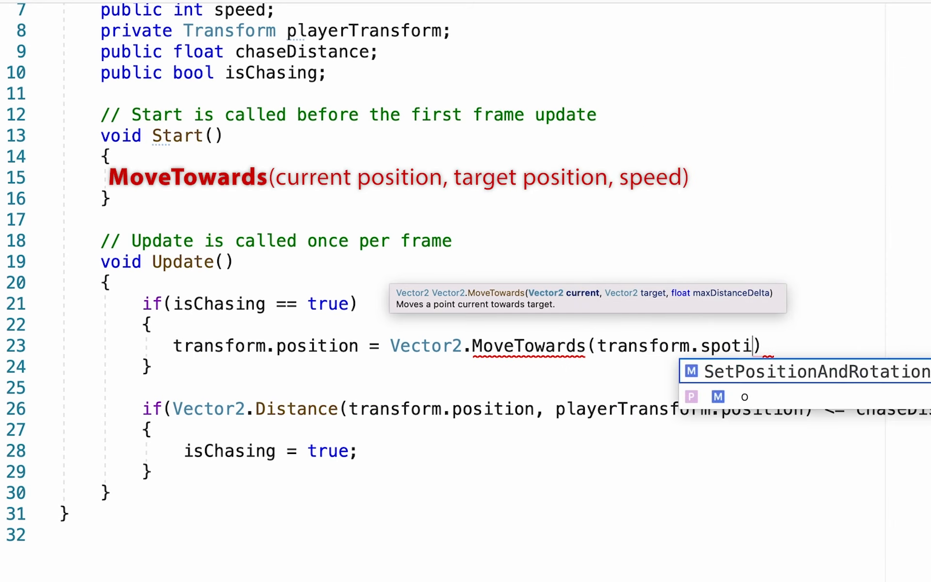
type("position,")
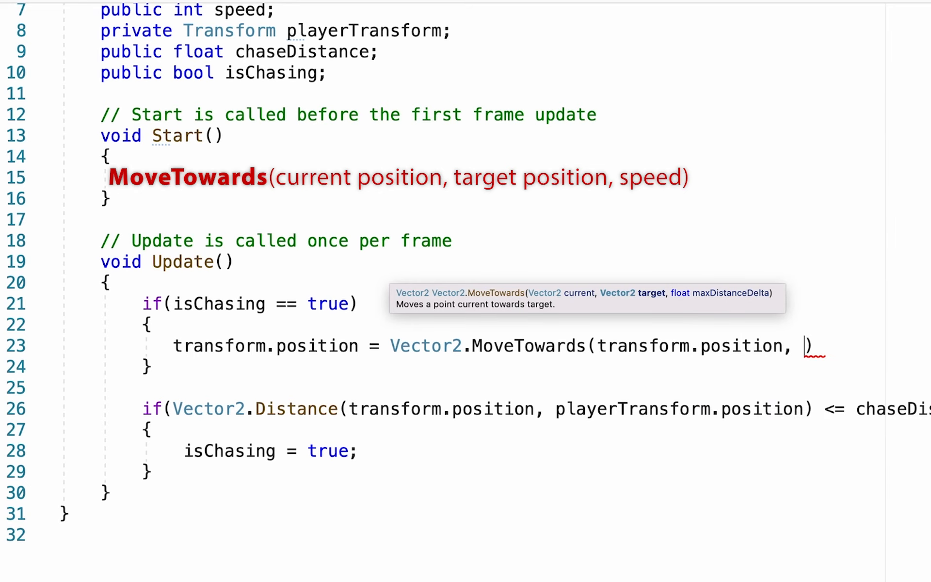
type("playerTransform.position,")
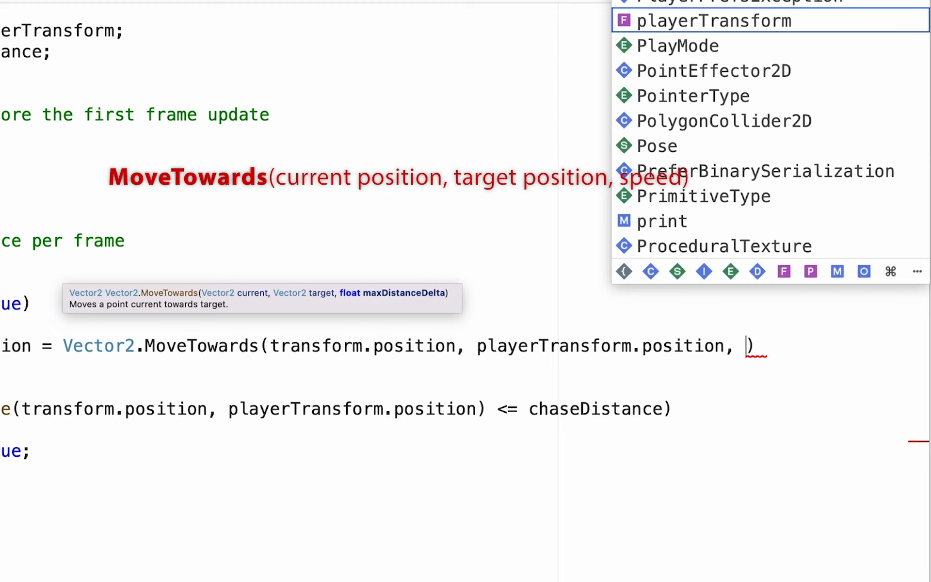
type("speed")
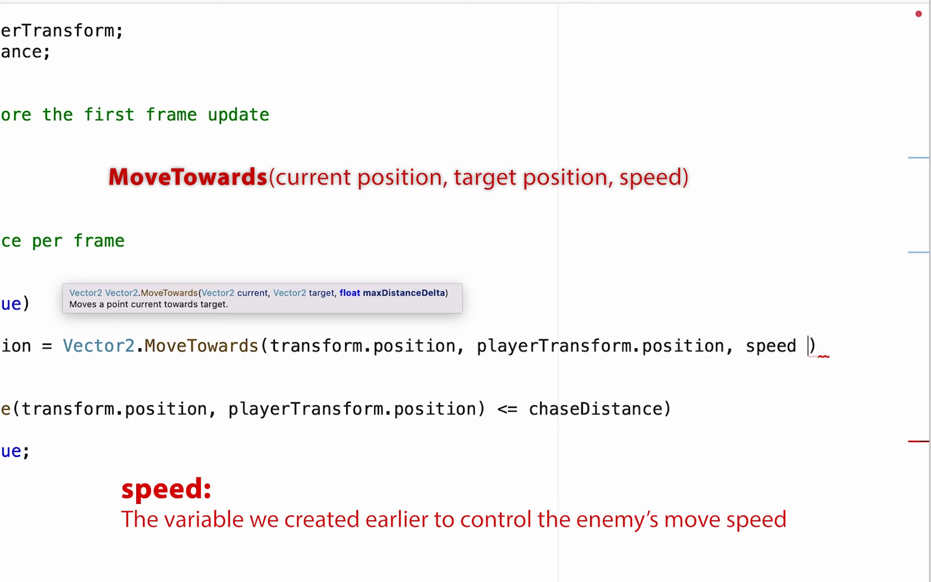
type("*")
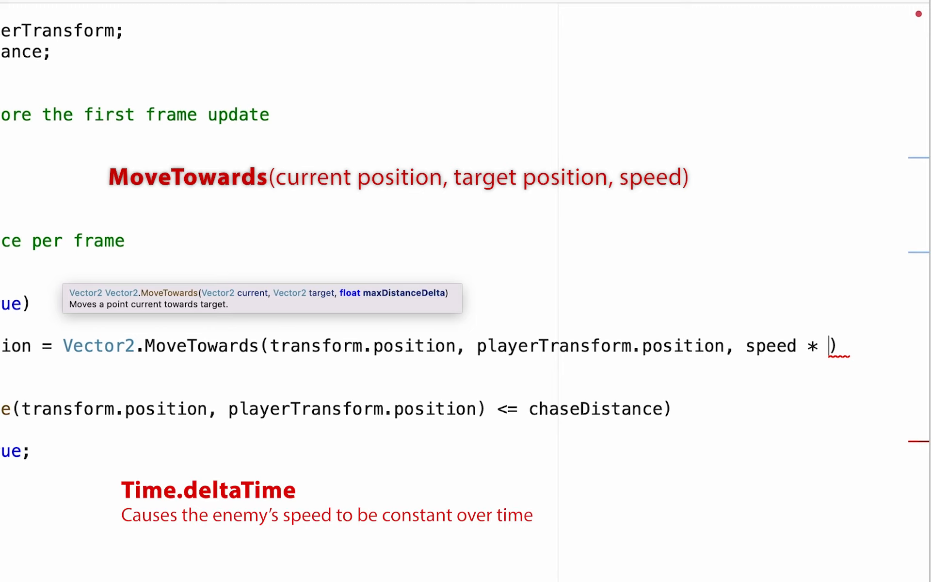
type("Time.deltaTime")
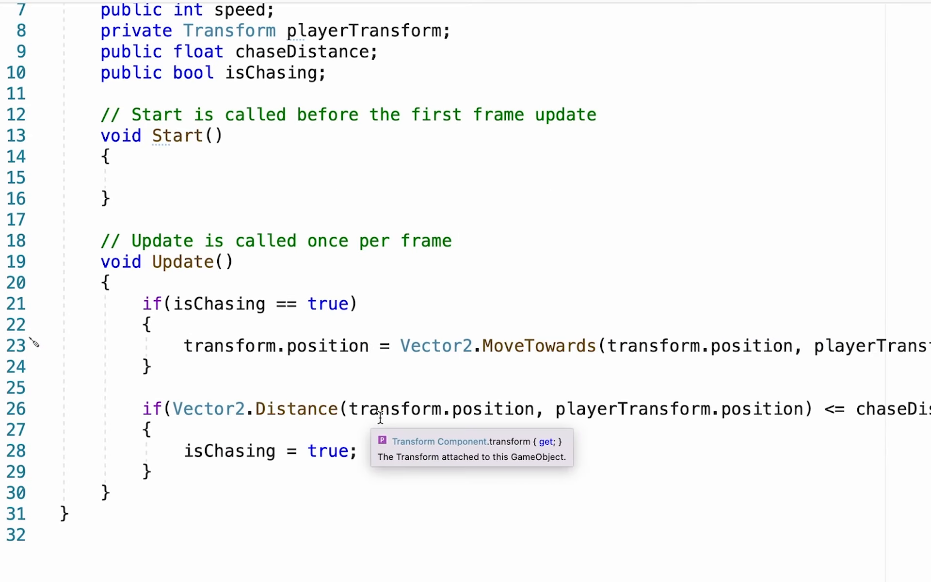
mouse_move(216, 304)
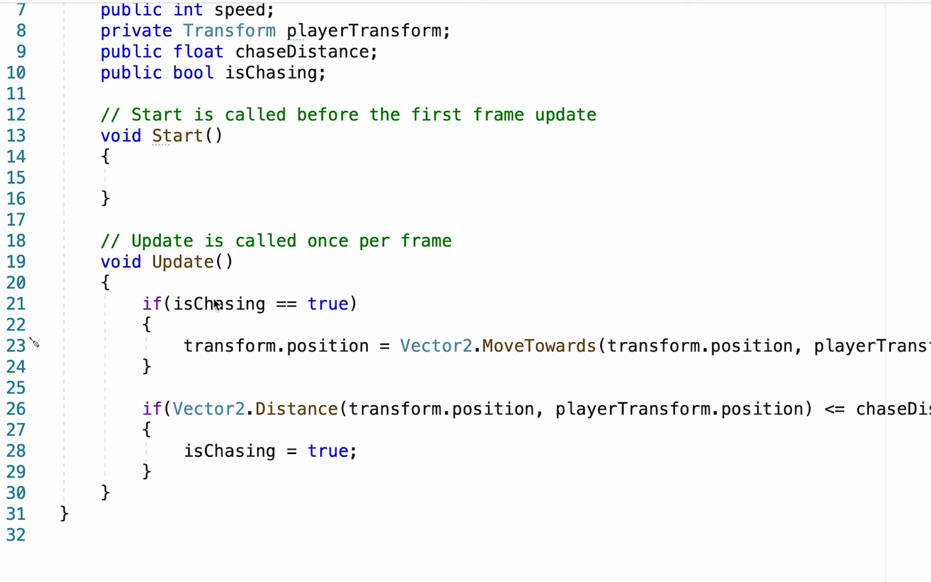
mouse_move(292, 362)
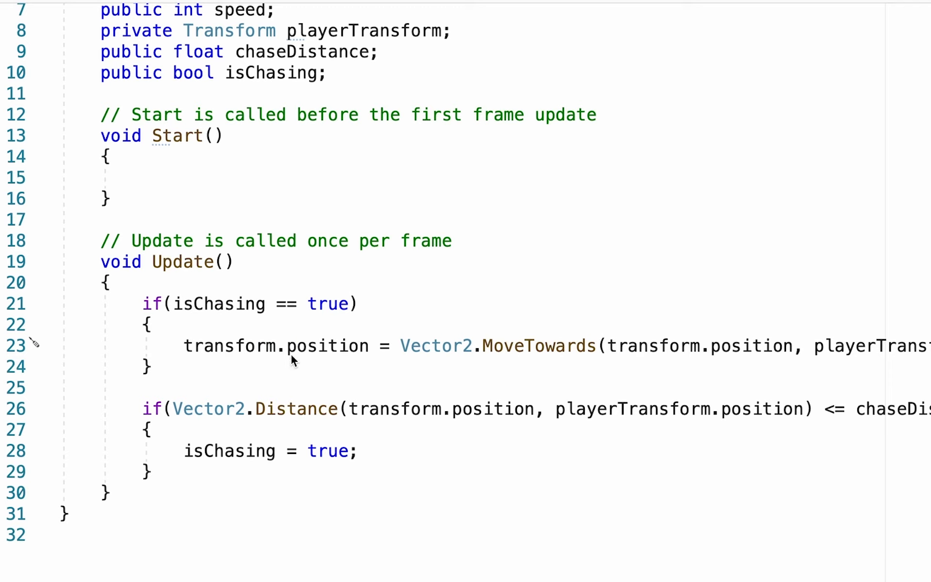
mouse_move(722, 398)
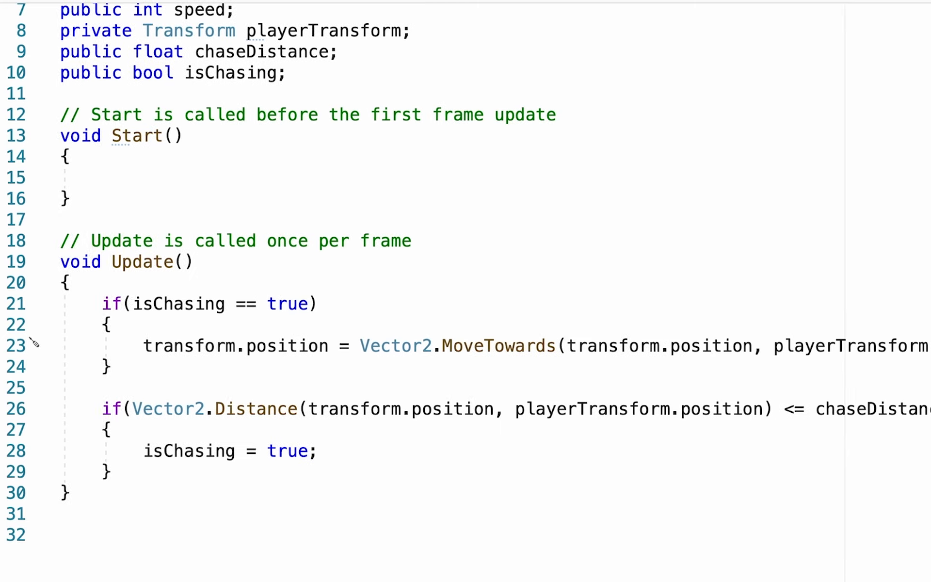
scroll("right", 3)
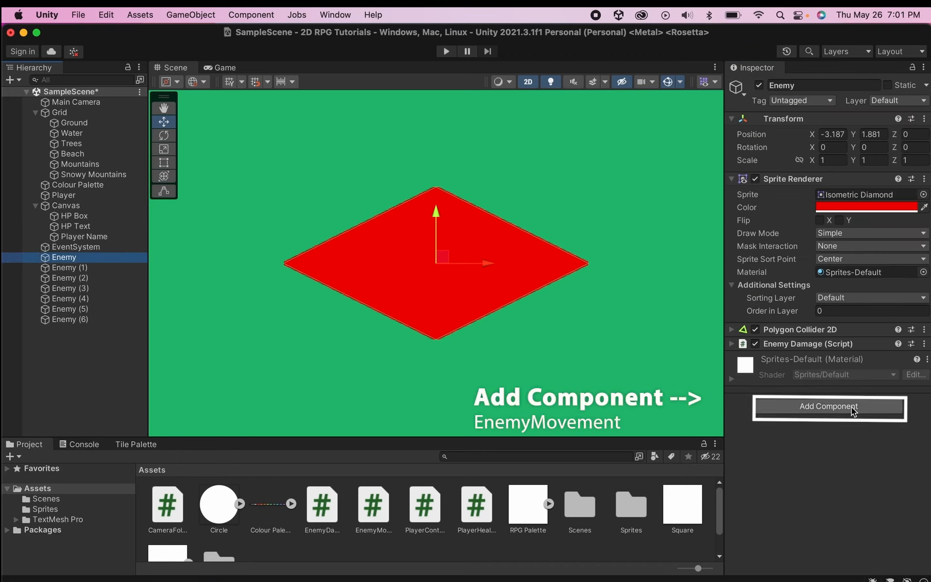
Add the Enemy Movement component to the Enemy with Speed 5 and Chase Distance 8
type("enem")
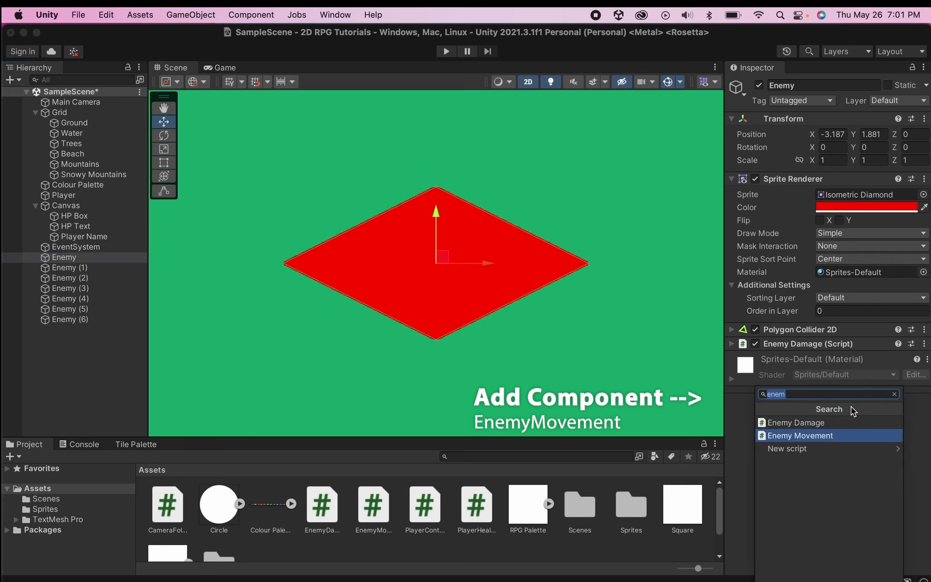
left_click(802, 436)
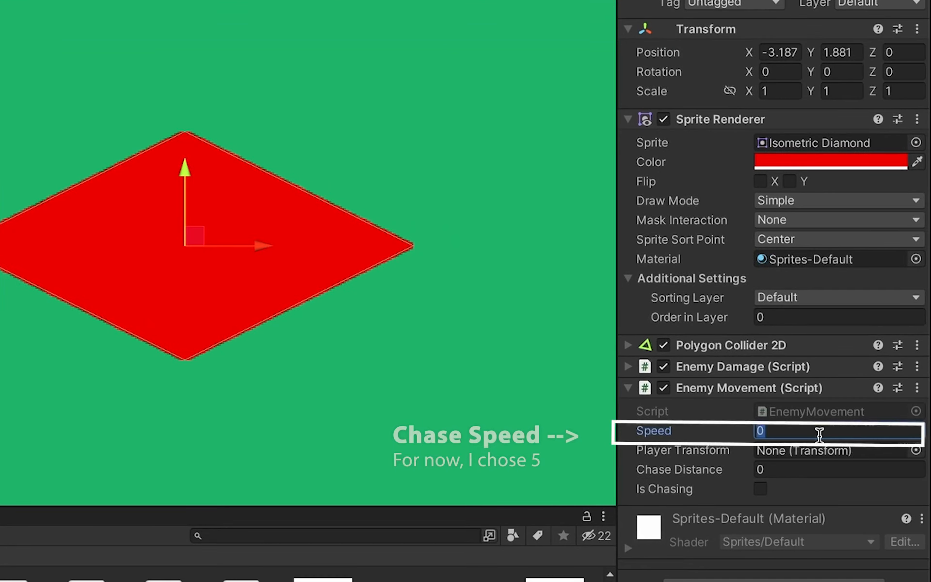
type("5")
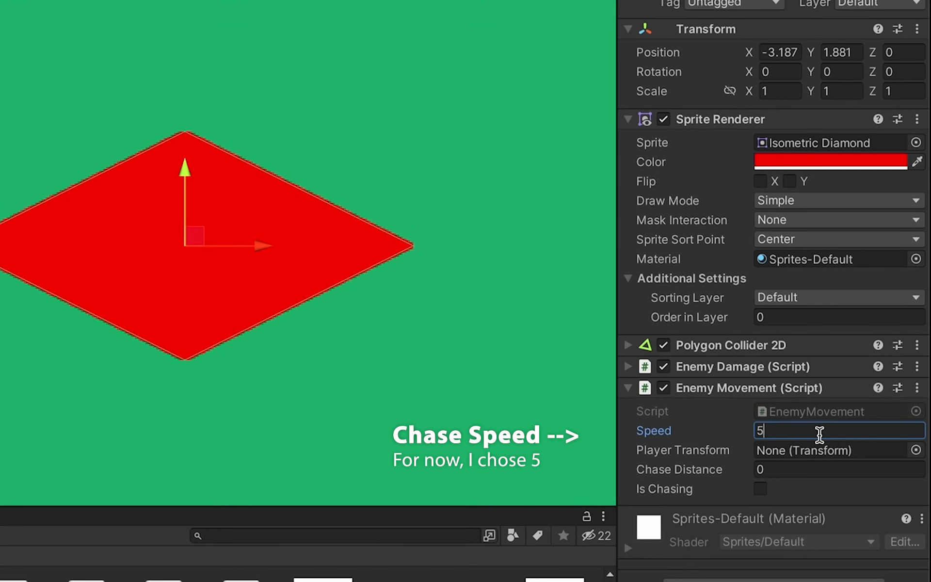
left_click(837, 470)
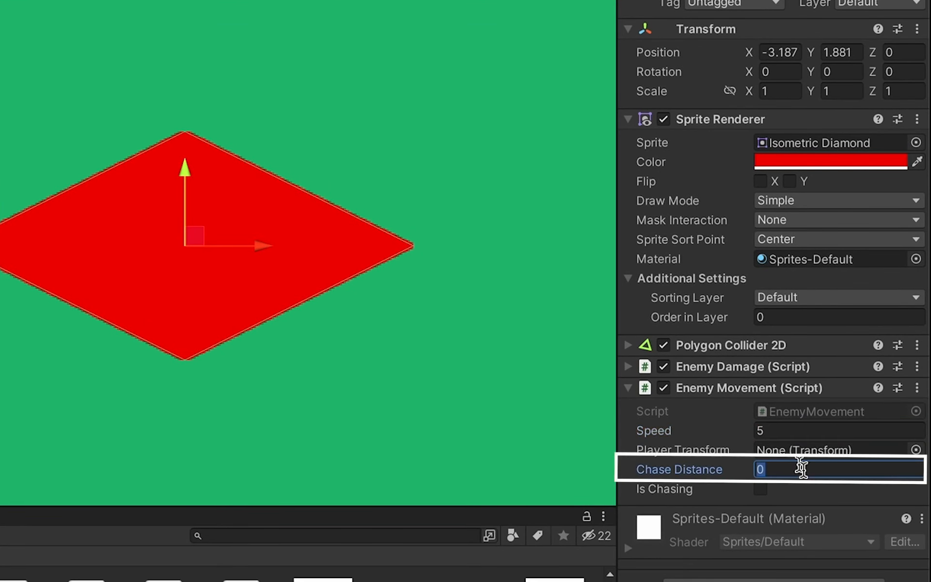
type("8")
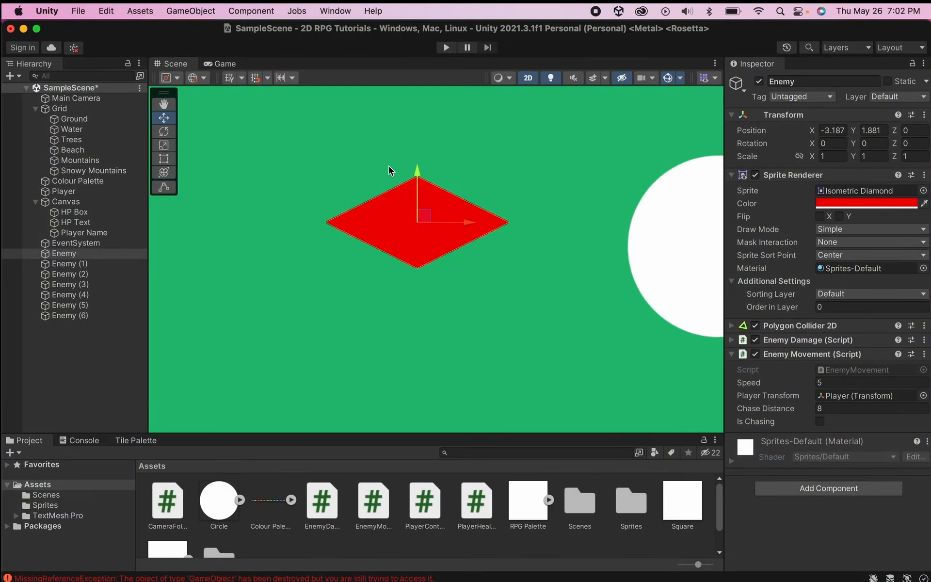
Set Speed to 3 and select Enemy (1) through Enemy (6) for deletion
left_click(868, 382)
type("3")
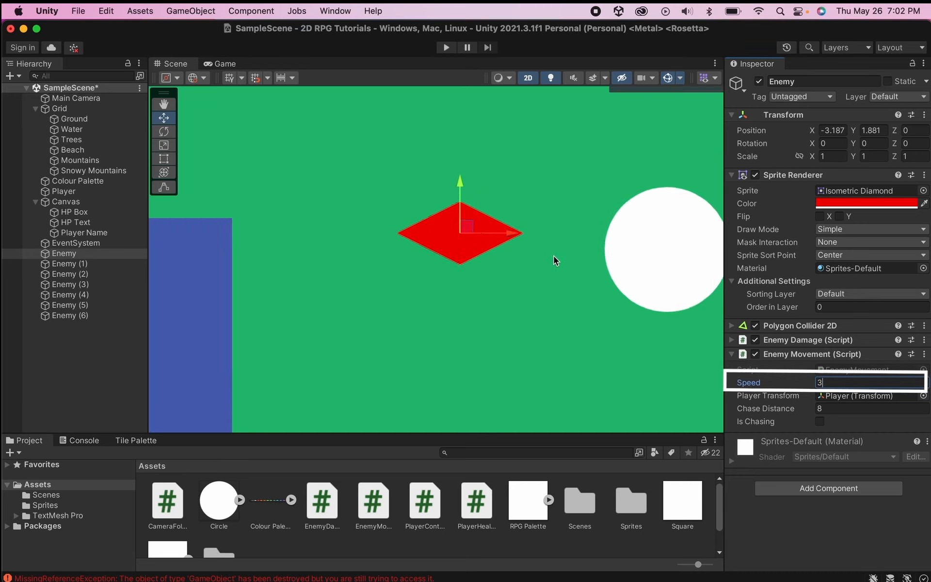
left_click(63, 192)
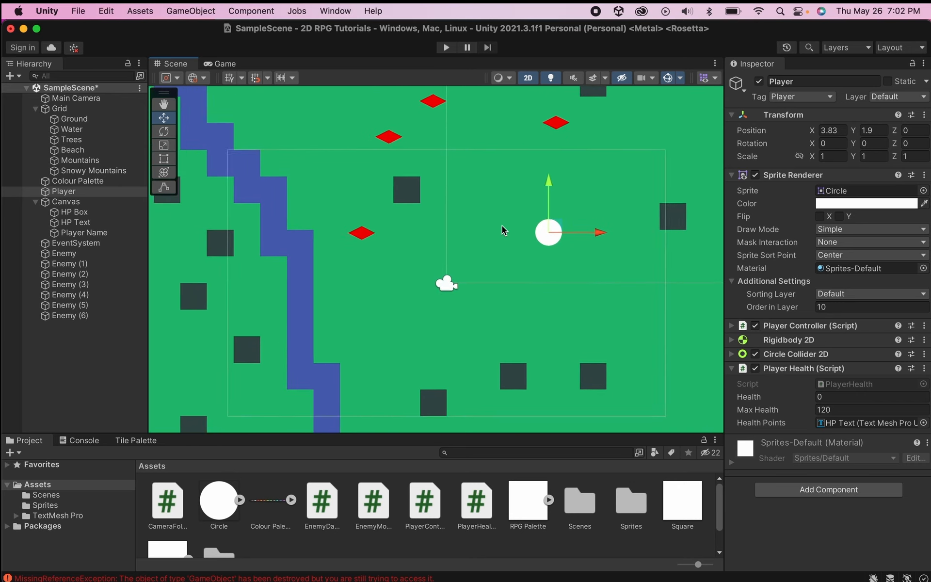
left_click(74, 258)
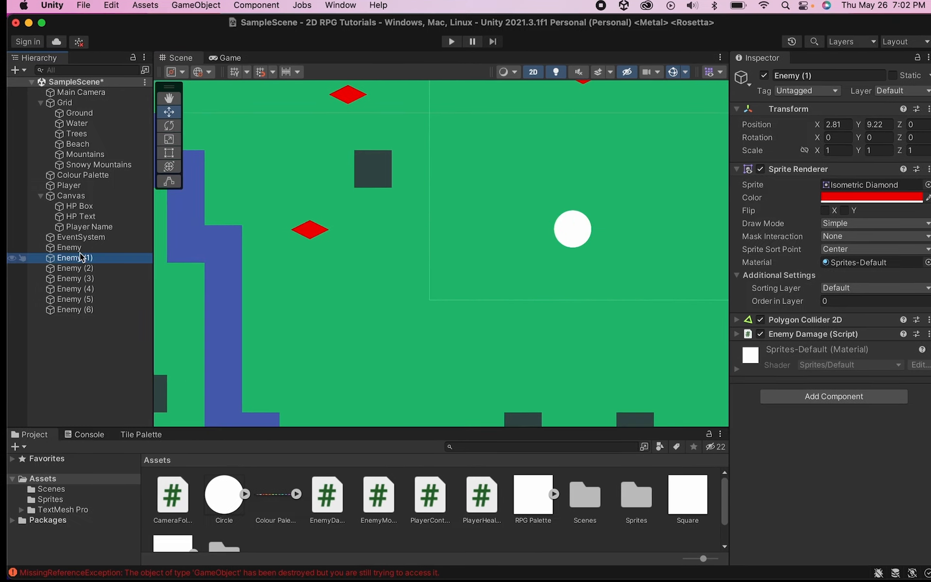
left_click(76, 309)
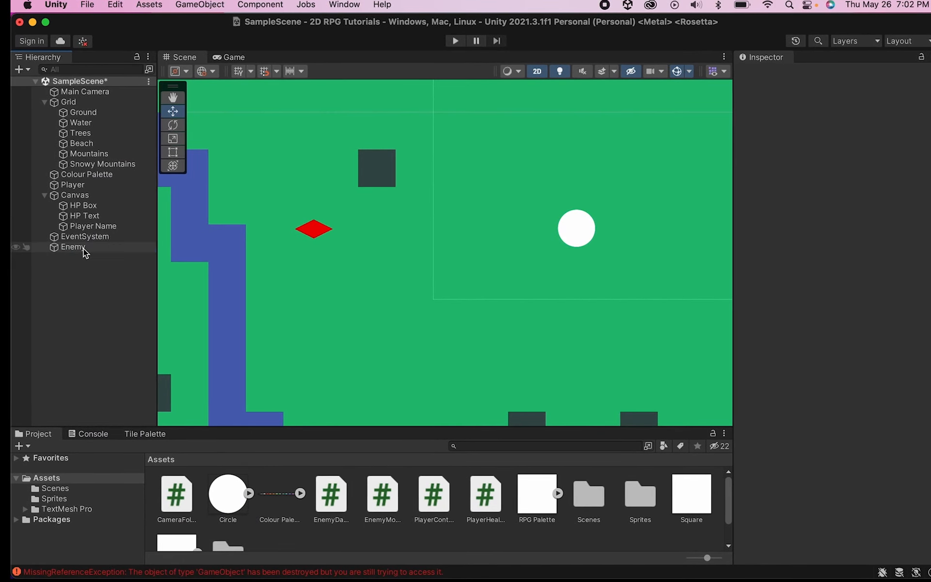
Drag the remaining Enemy from the Hierarchy into Assets to create a prefab
left_click(74, 246)
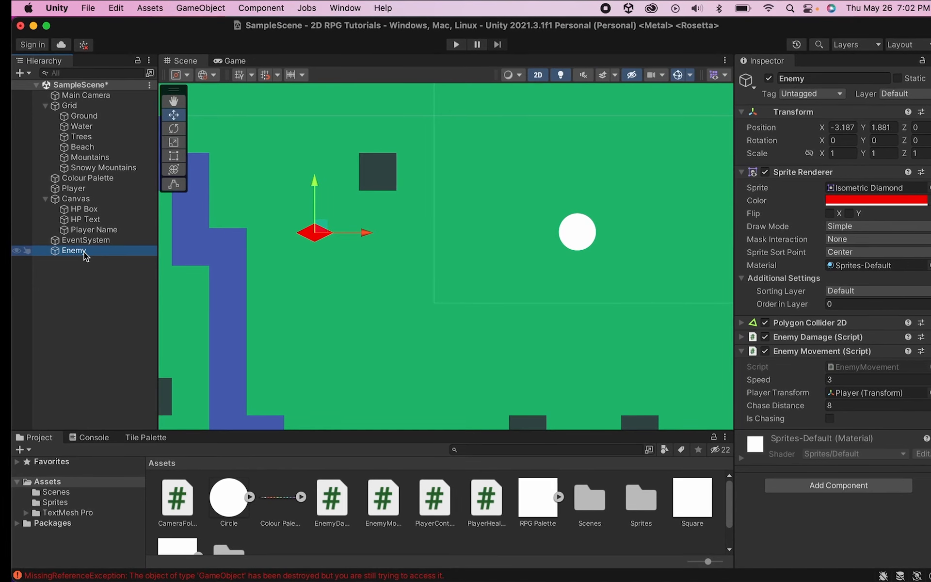
left_click(74, 250)
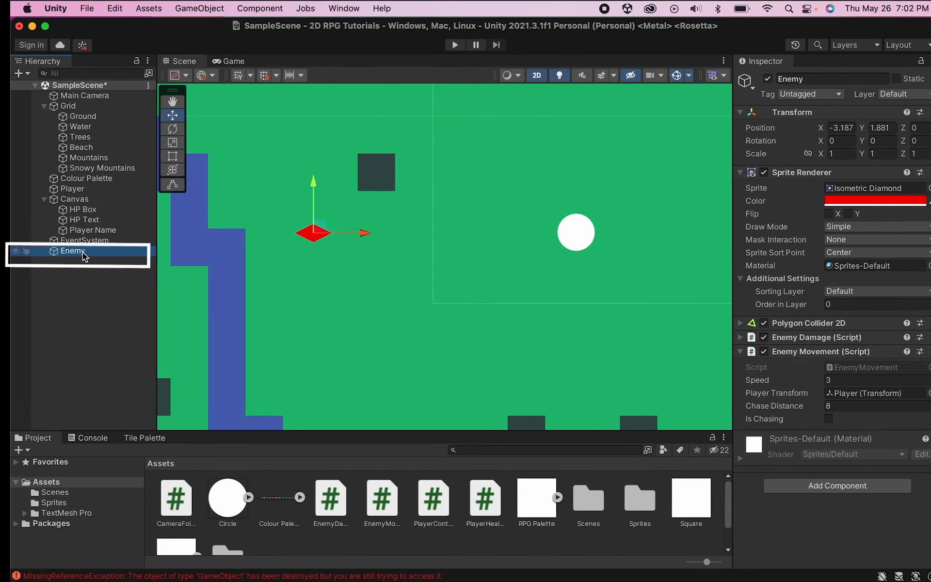
left_click(70, 250)
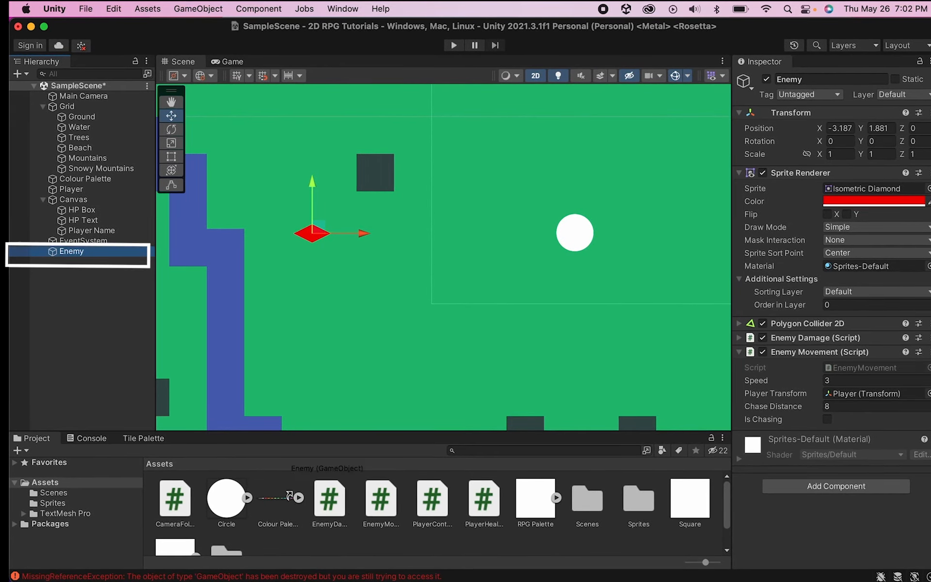
left_click(322, 490)
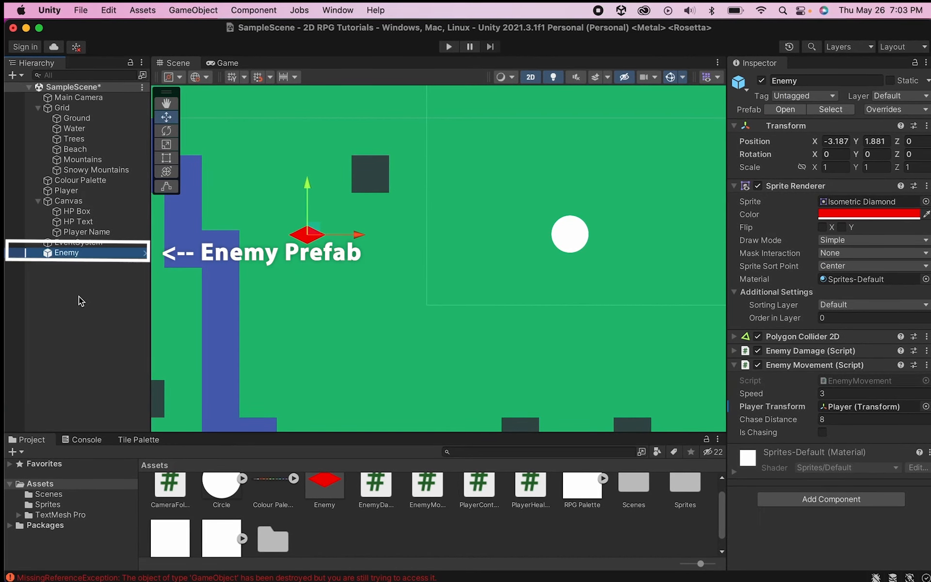
left_click(861, 393)
type("5")
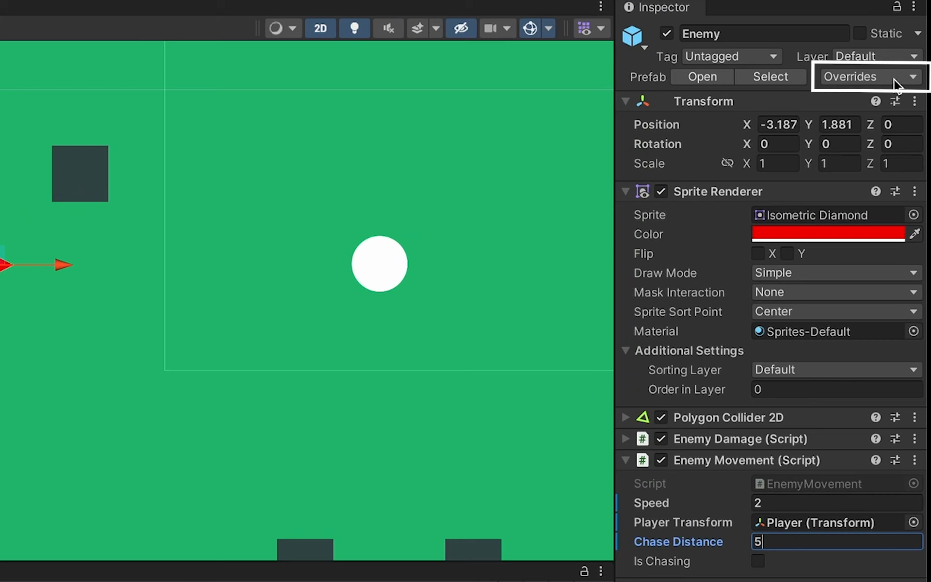
Apply all overrides to the Enemy prefab and play the scene to test the chase
left_click(866, 76)
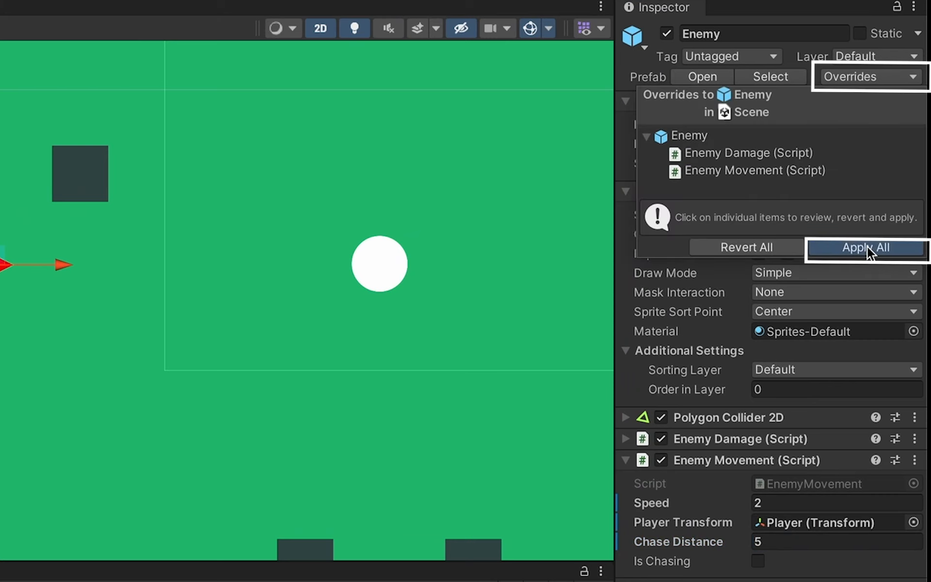
left_click(865, 247)
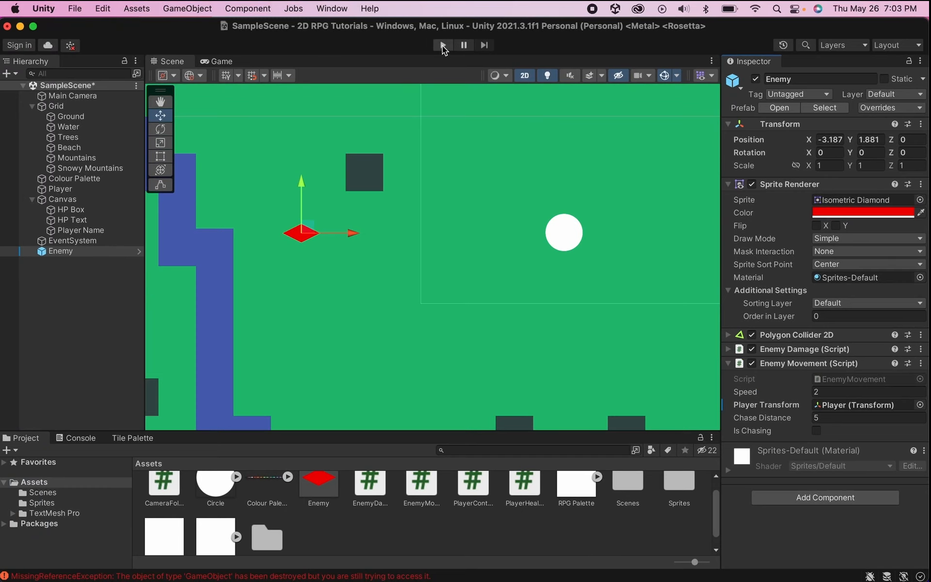
left_click(442, 45)
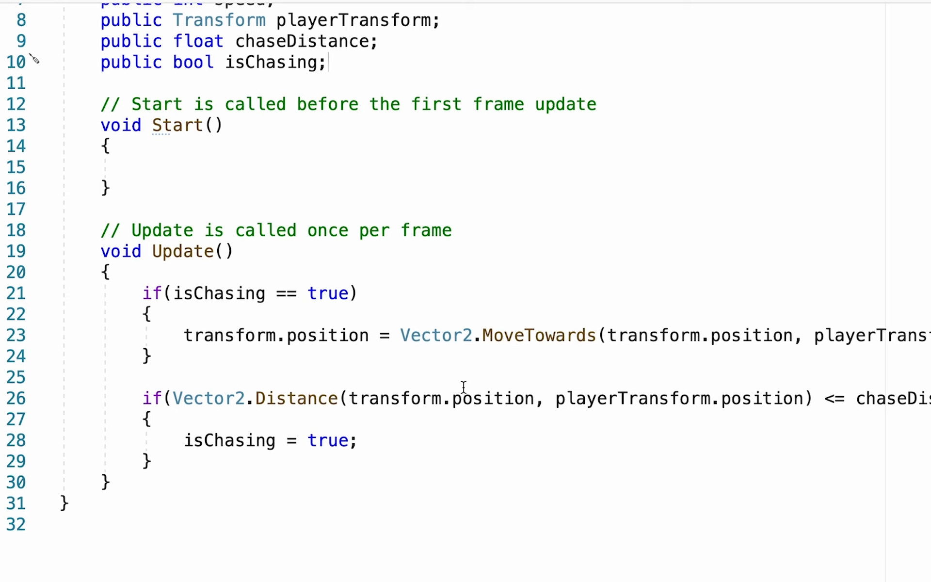
mouse_move(389, 525)
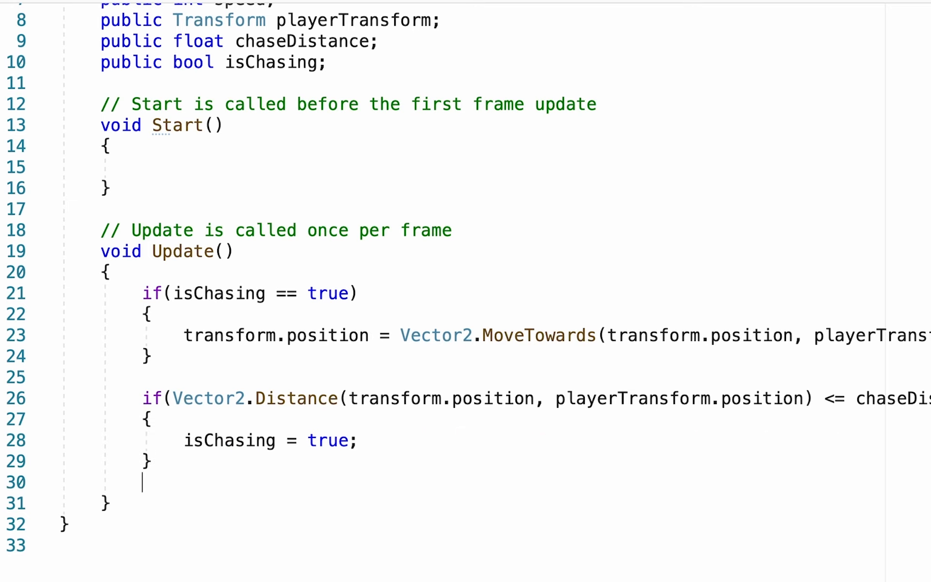
Add an else branch setting isChasing = false after the distance check
type("else")
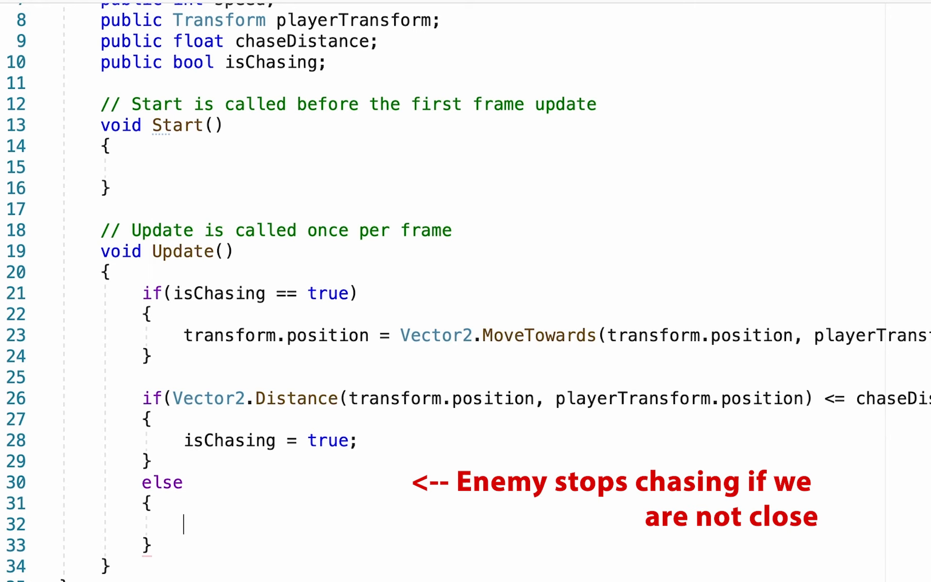
type("isChasing =")
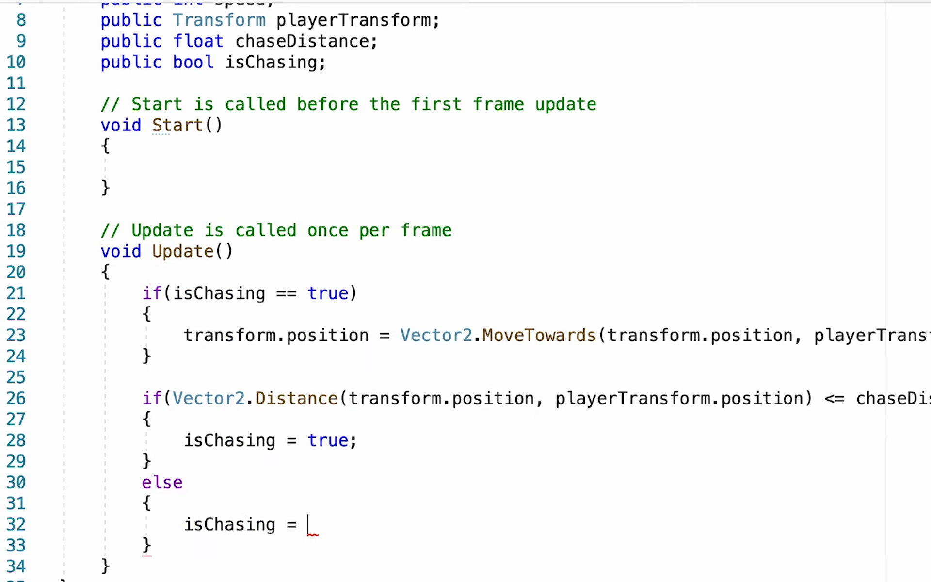
type("false;")
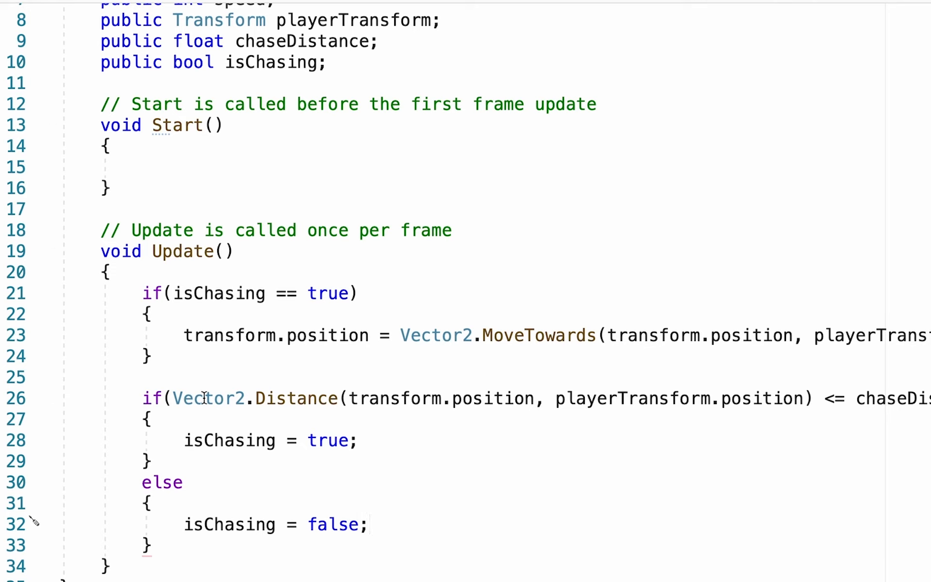
mouse_move(373, 422)
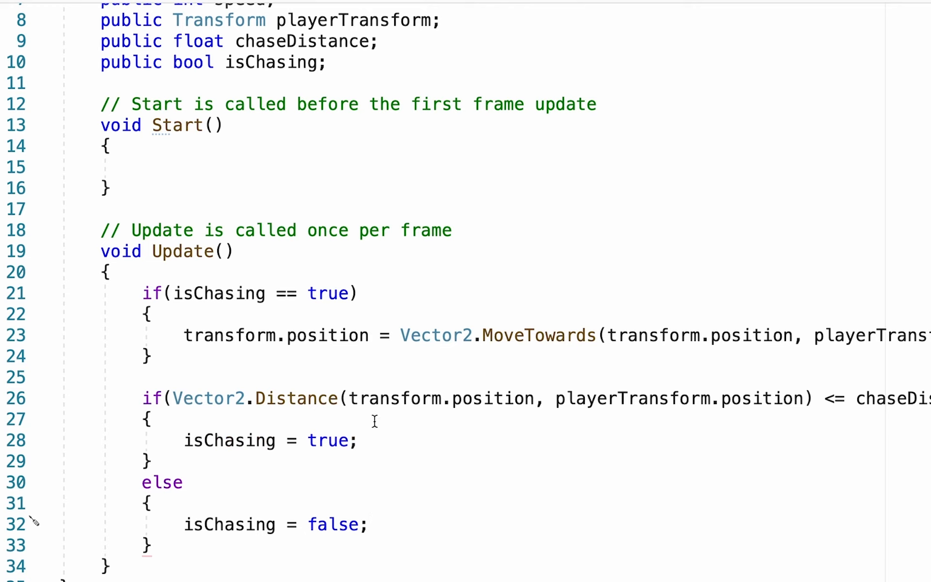
mouse_move(314, 428)
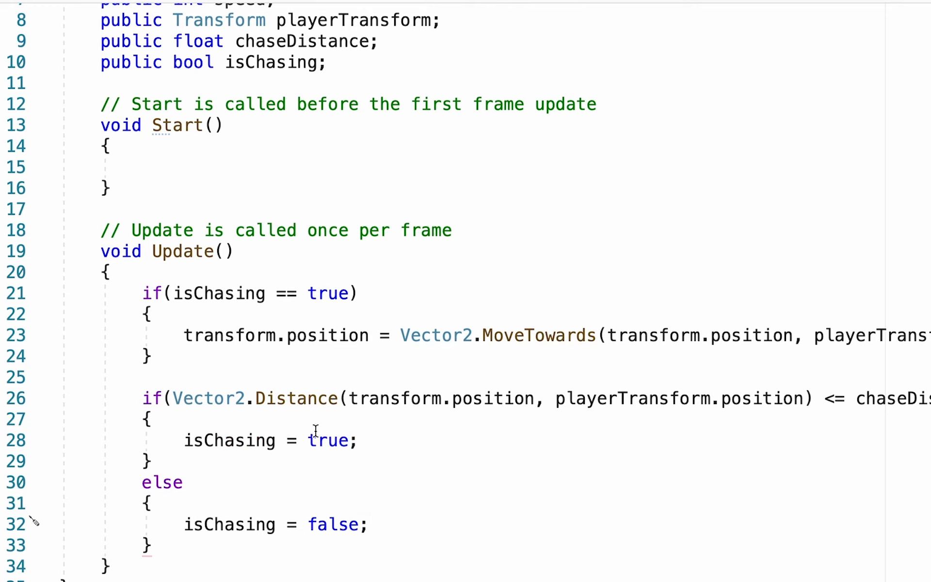
mouse_move(226, 512)
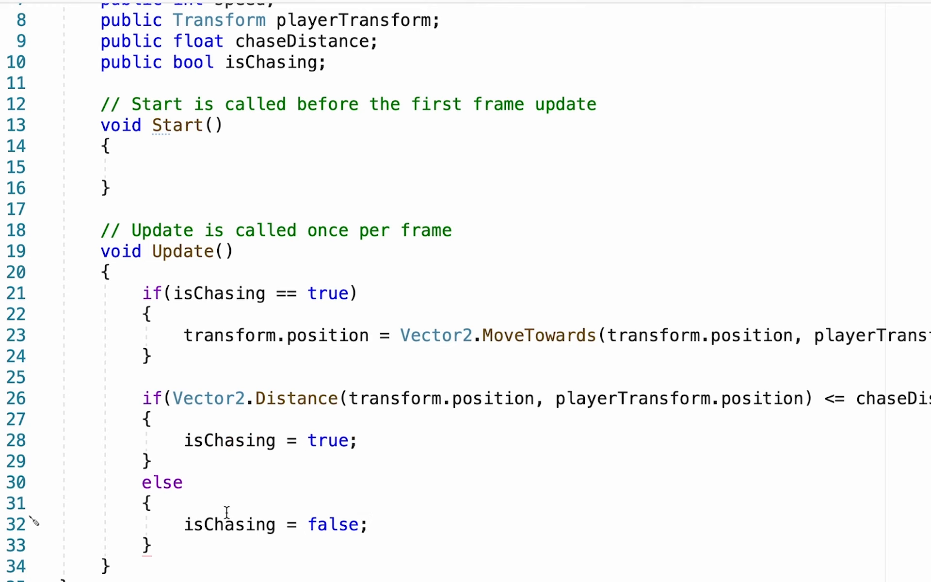
mouse_move(258, 545)
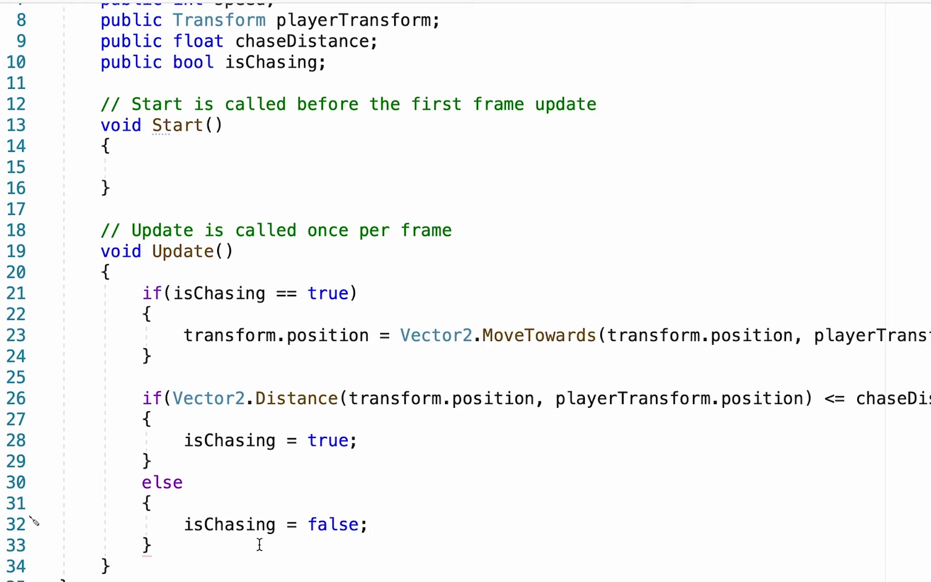